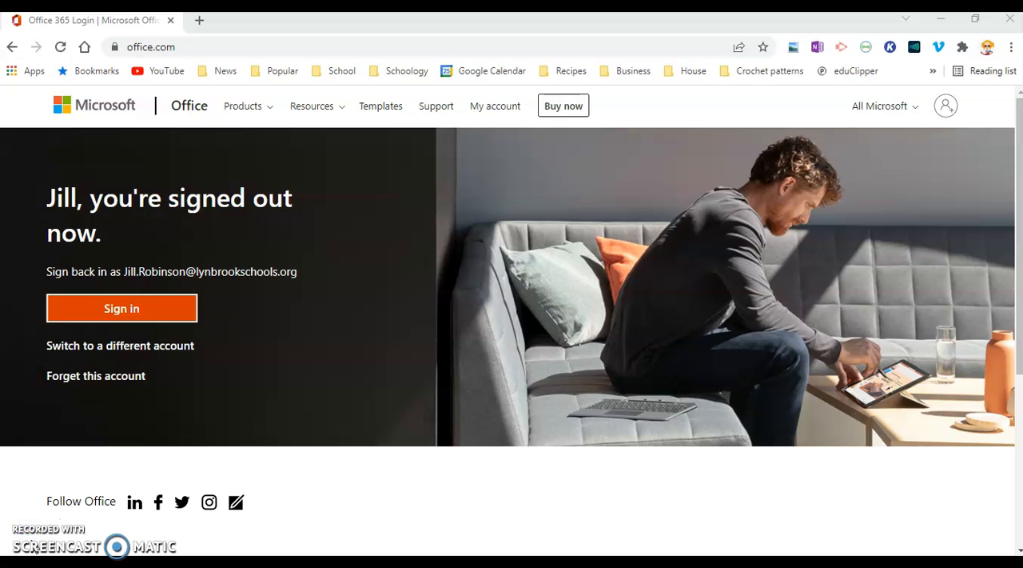
pyautogui.moveTo(178, 345)
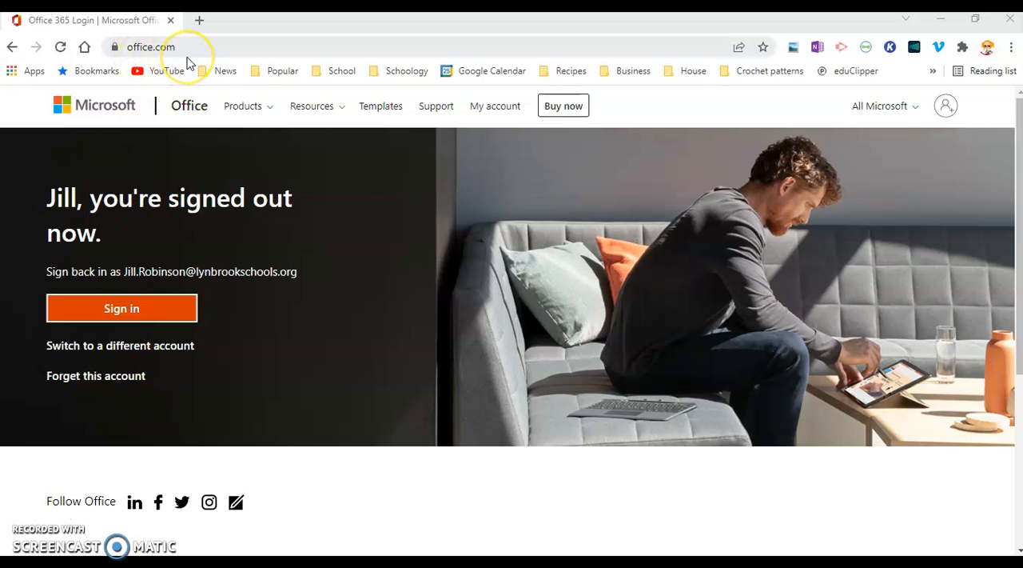
pyautogui.moveTo(188, 61)
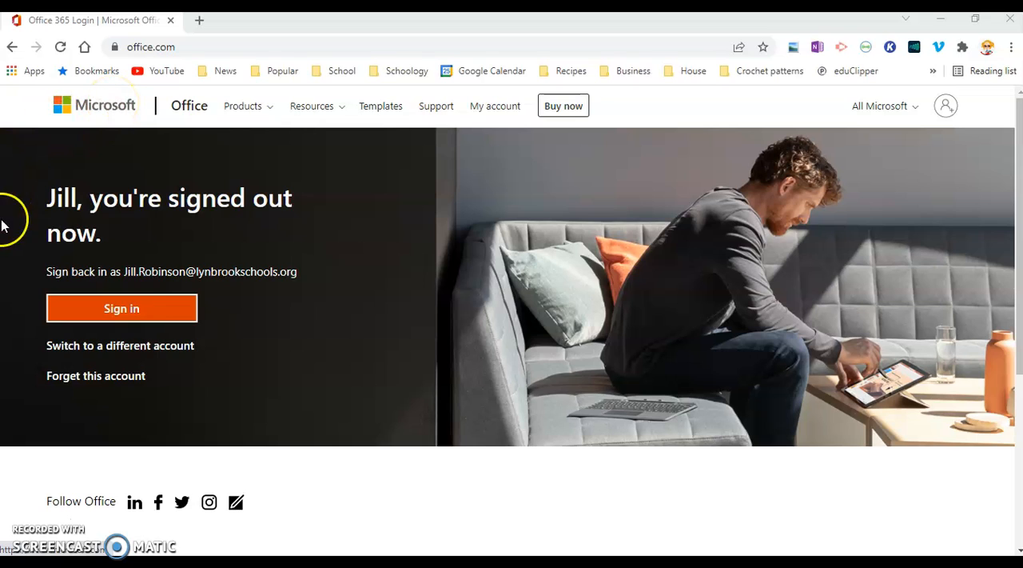
pyautogui.moveTo(176, 238)
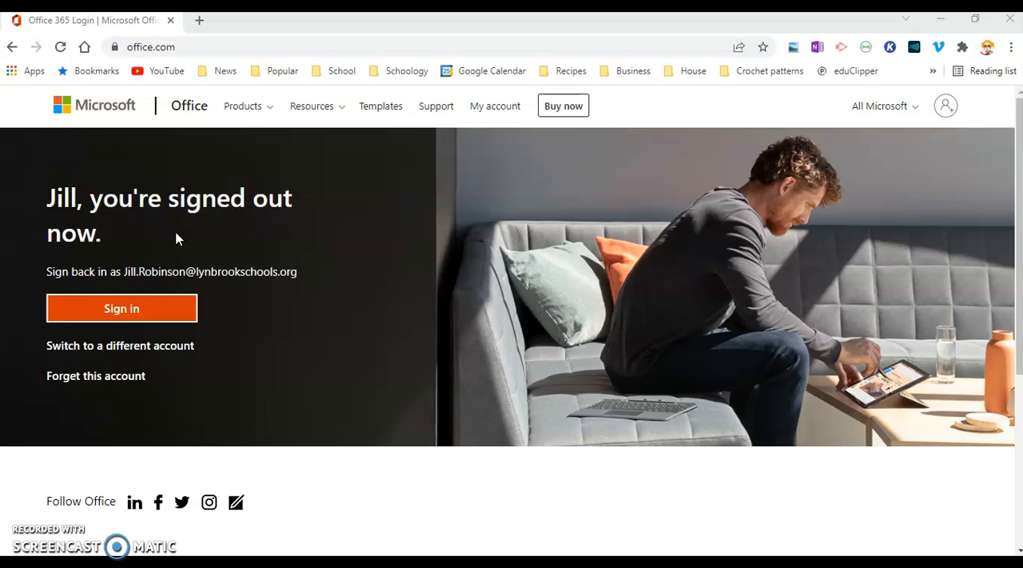
# Sign in with the school account password and choose Yes to stay signed in
pyautogui.click(121, 308)
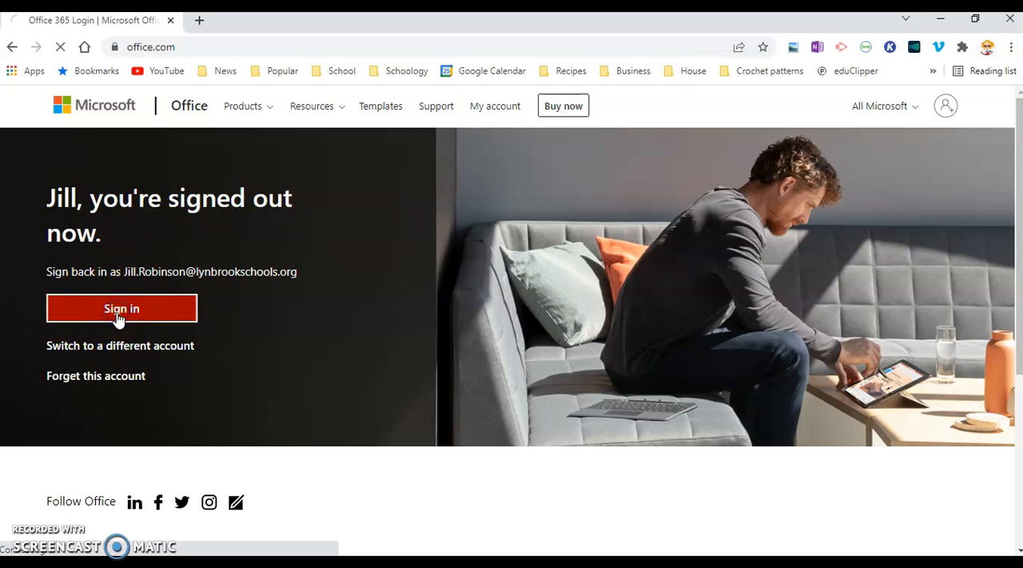
pyautogui.click(121, 309)
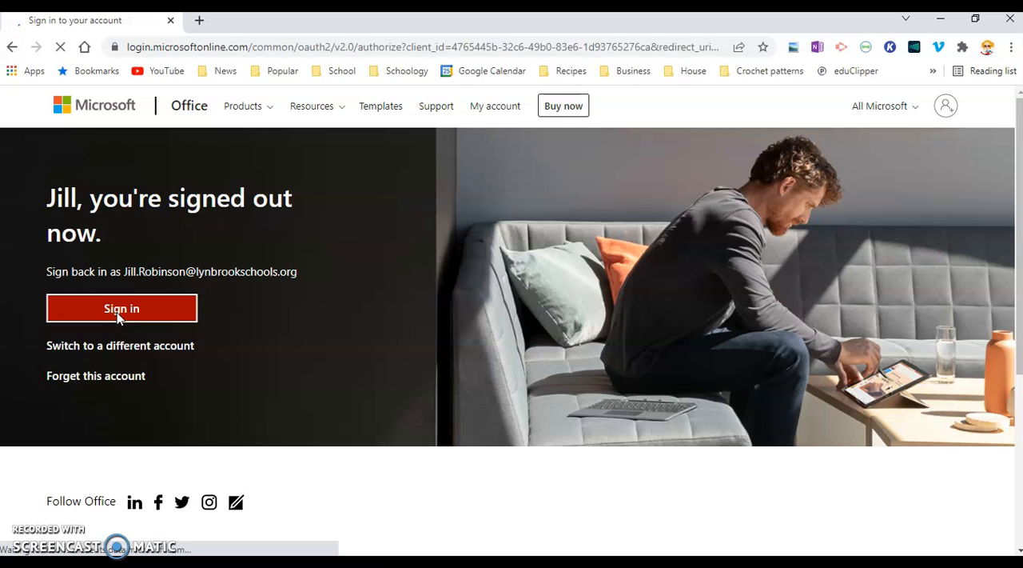
pyautogui.click(122, 308)
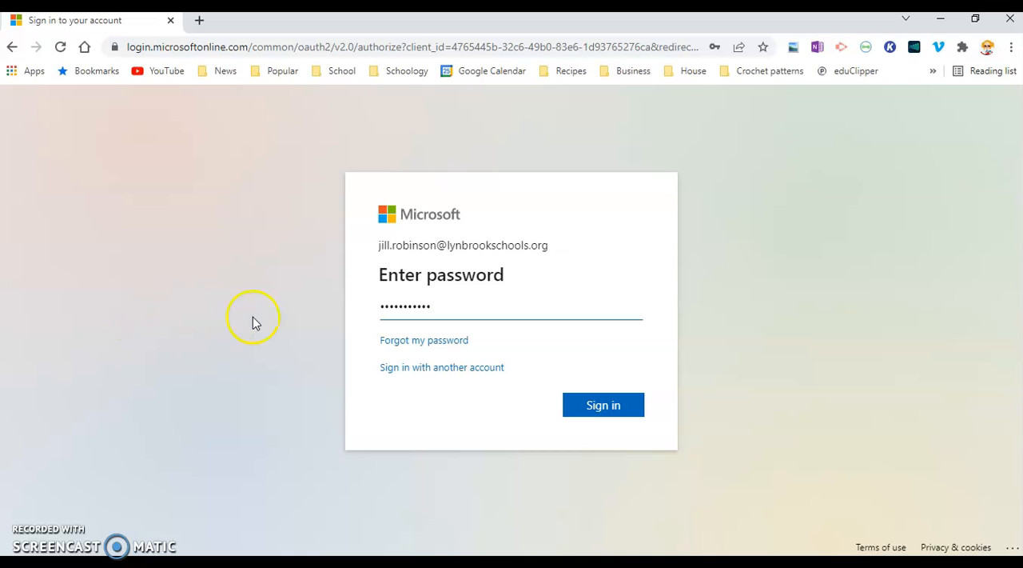
pyautogui.click(603, 404)
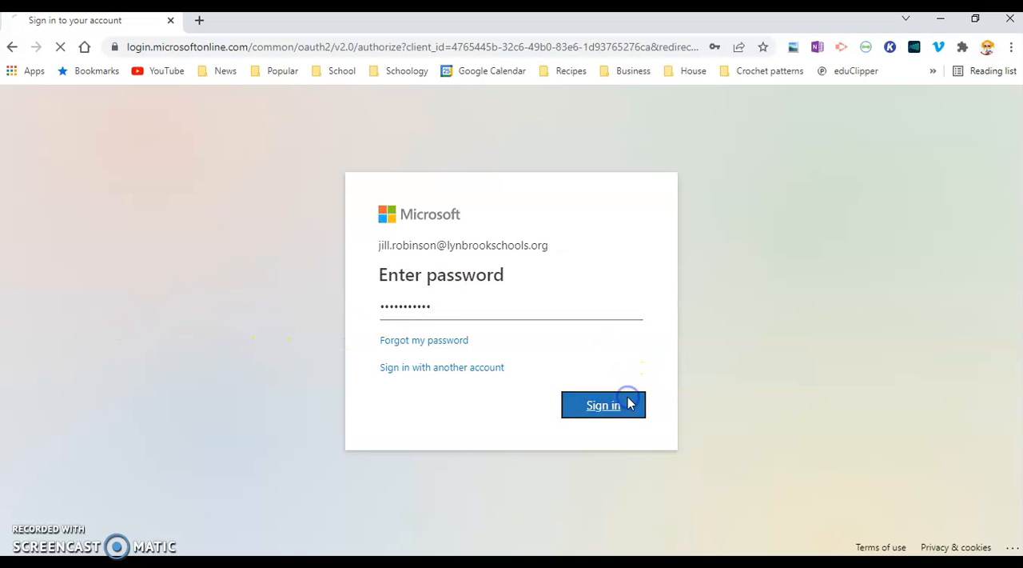
pyautogui.click(602, 405)
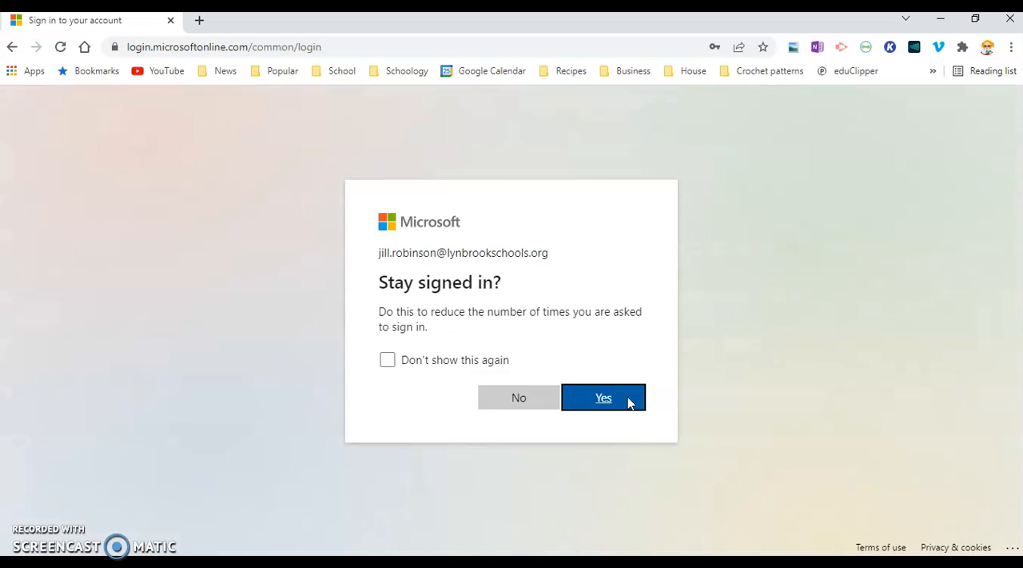
pyautogui.click(604, 397)
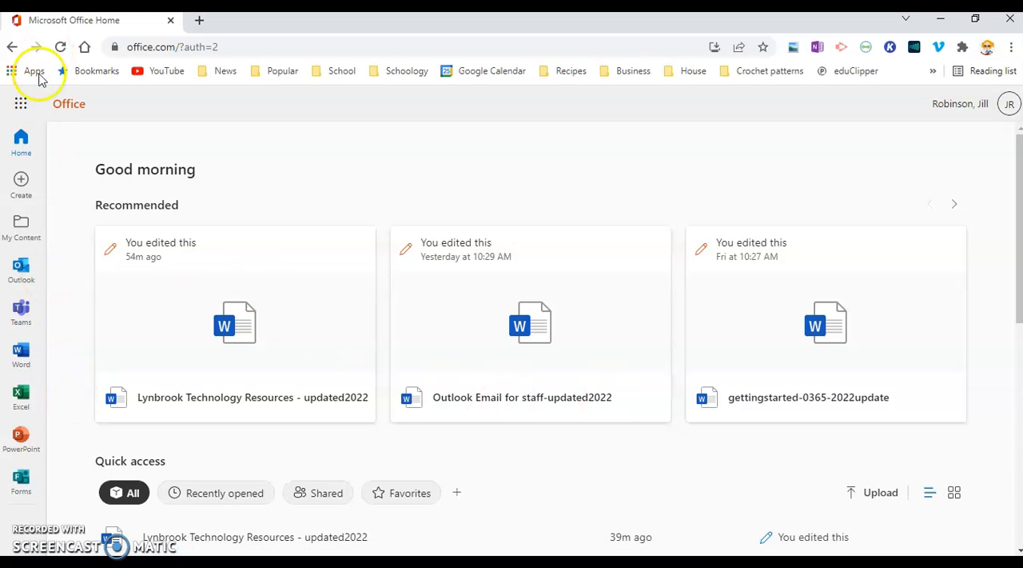
pyautogui.moveTo(21, 440)
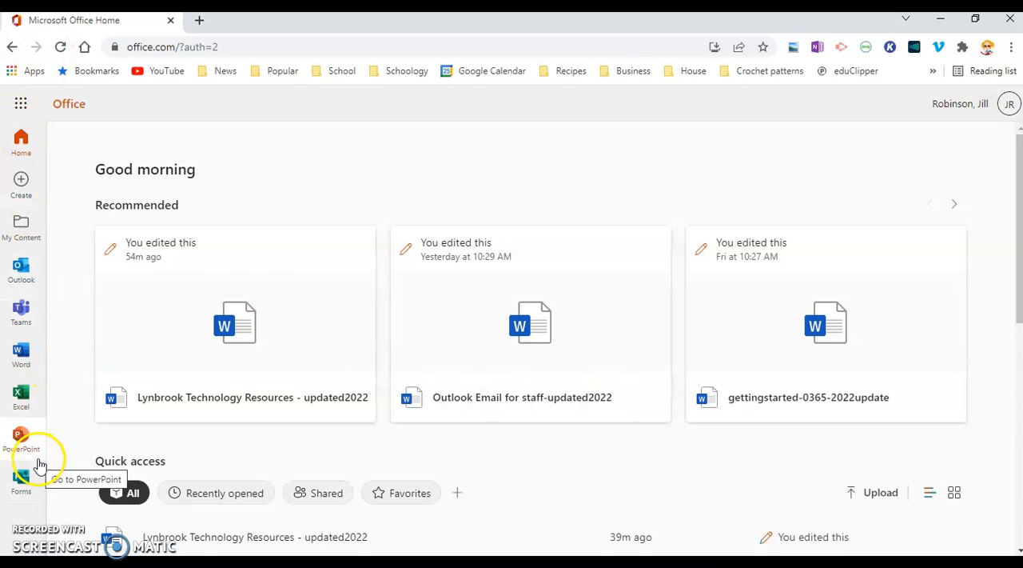
pyautogui.moveTo(31, 302)
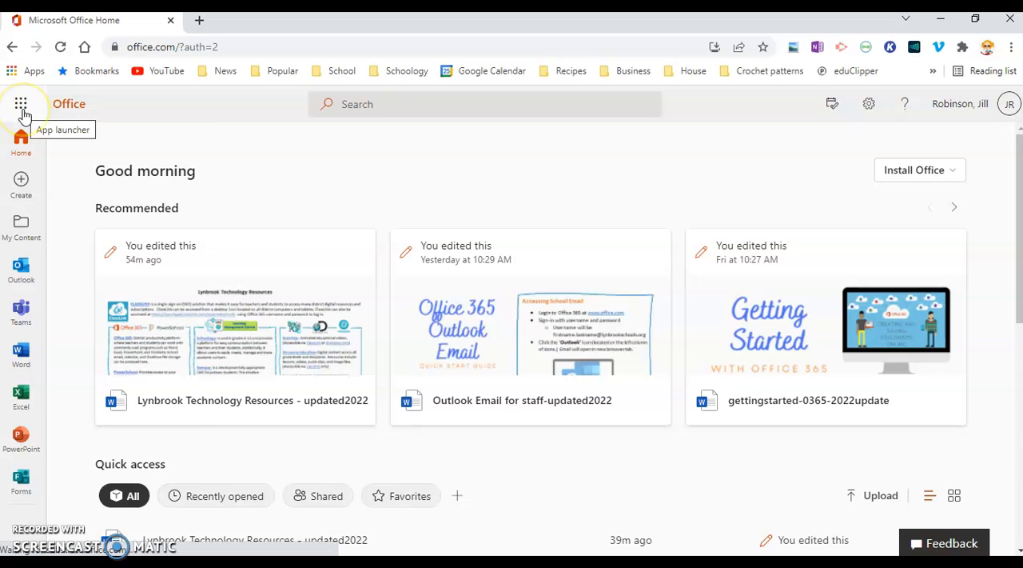
pyautogui.moveTo(29, 369)
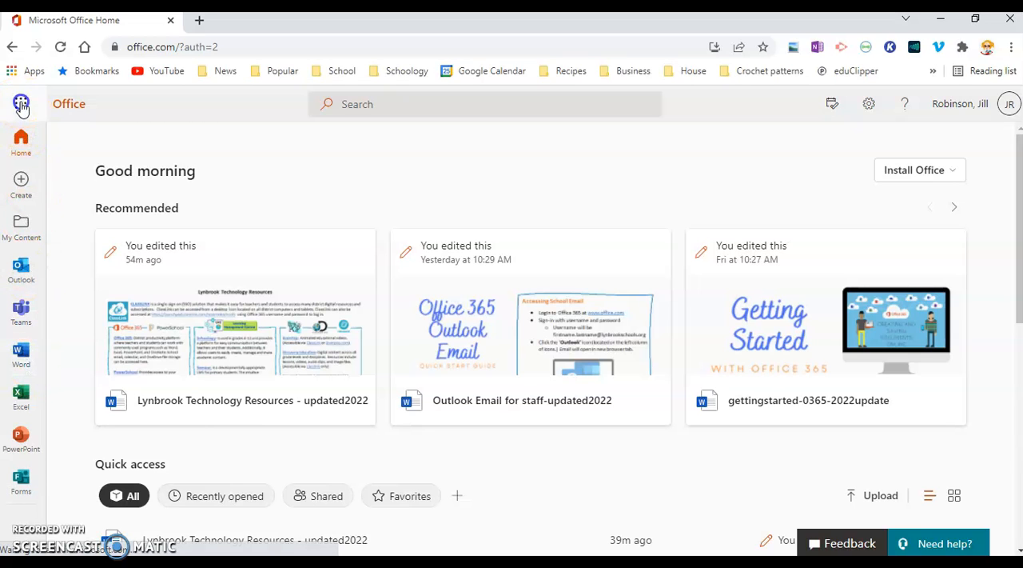
# Show the Apps panel from the app launcher on the Office home page
pyautogui.click(21, 103)
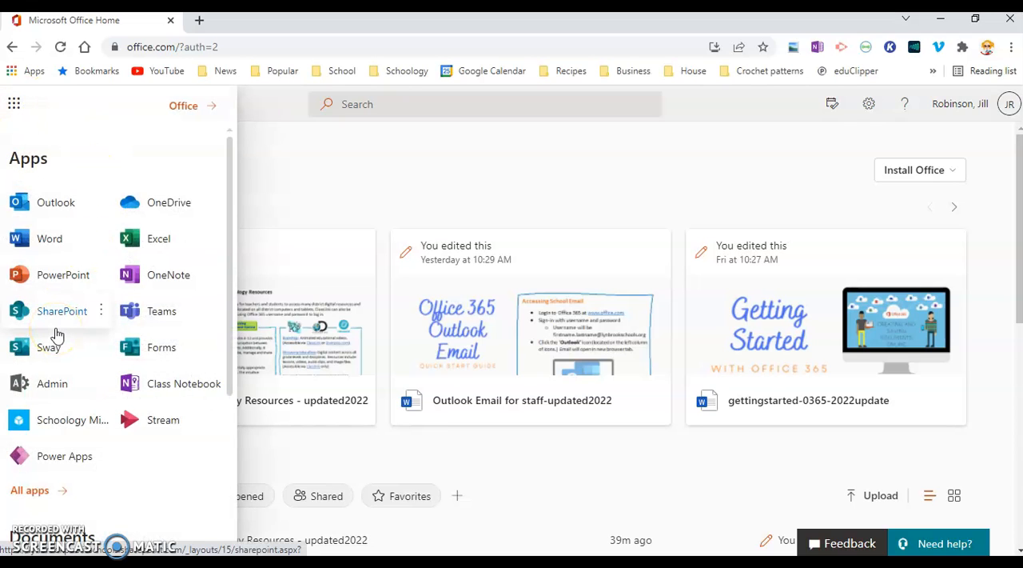
pyautogui.moveTo(160, 203)
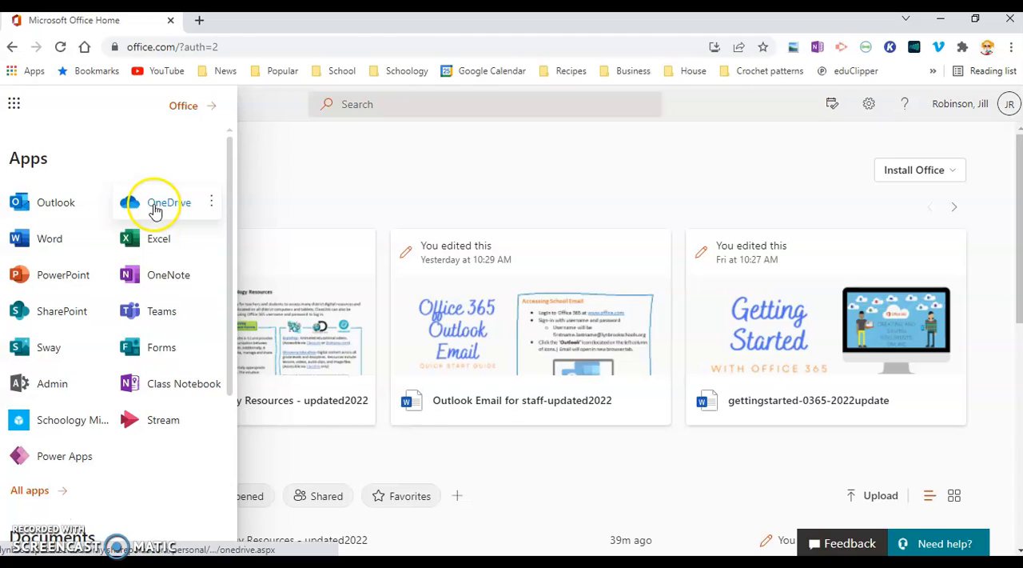
# Launch OneDrive from the Apps panel and land on the My files folder list
pyautogui.click(170, 203)
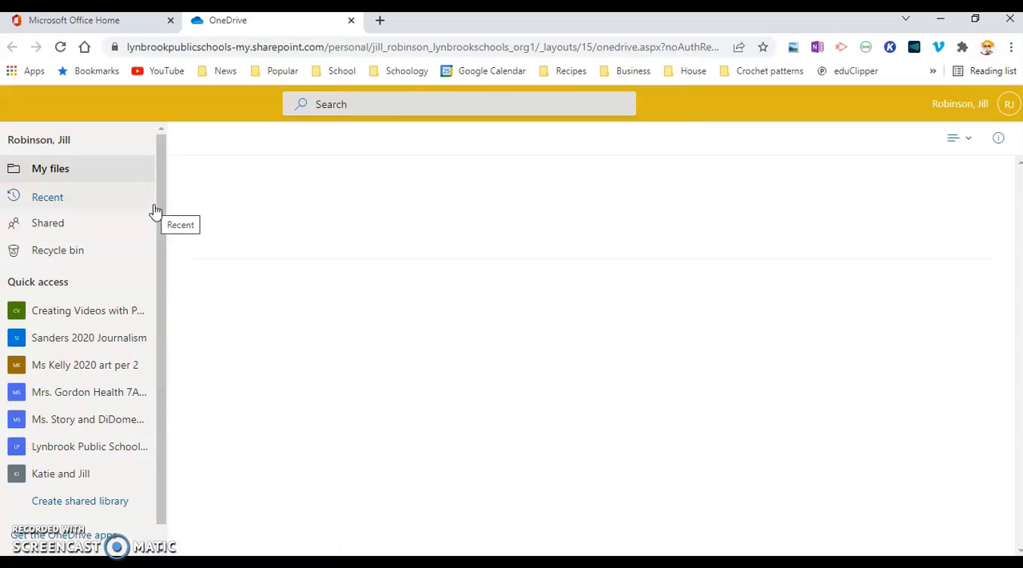
pyautogui.click(51, 168)
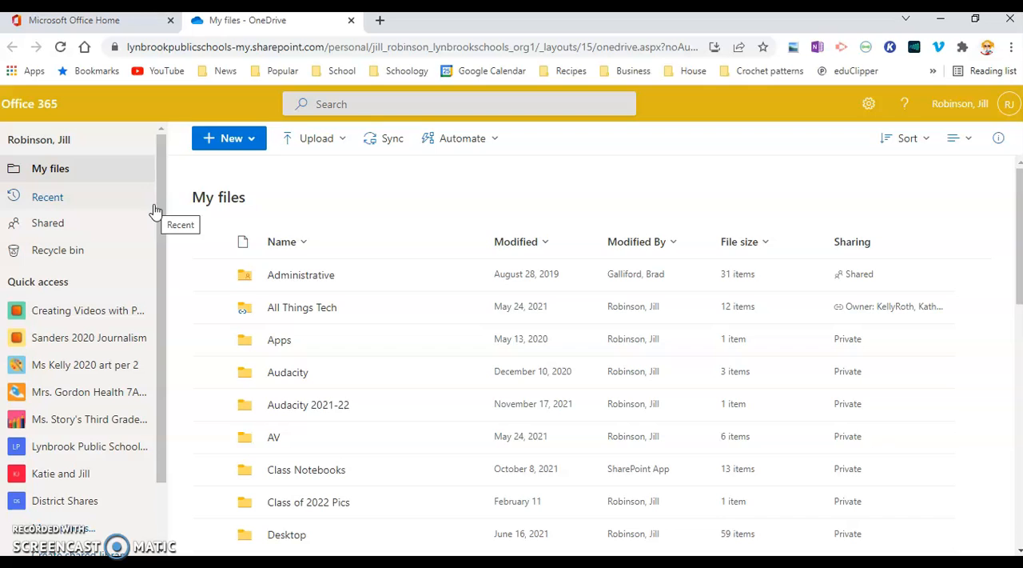
pyautogui.moveTo(734, 280)
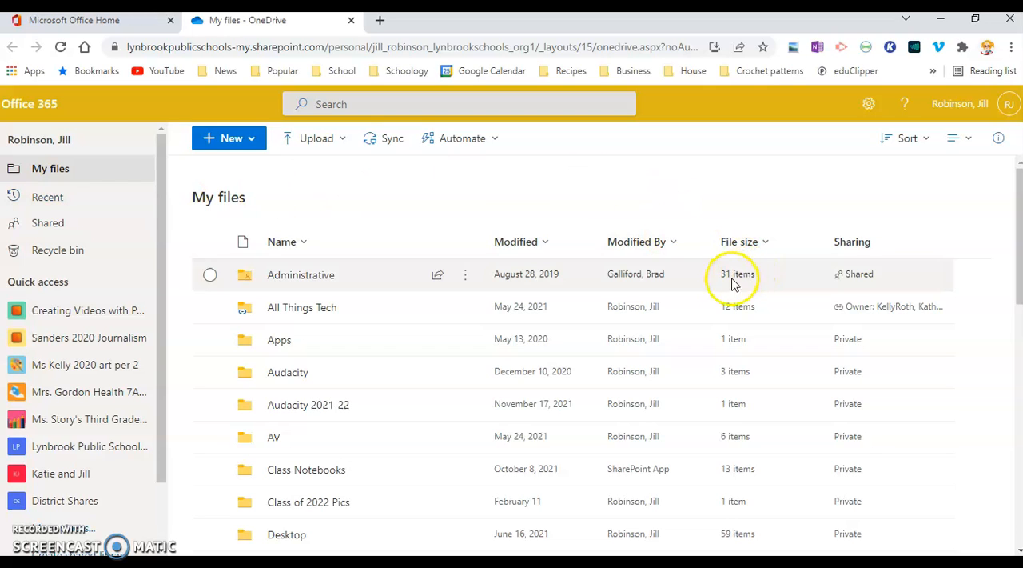
pyautogui.moveTo(725, 339)
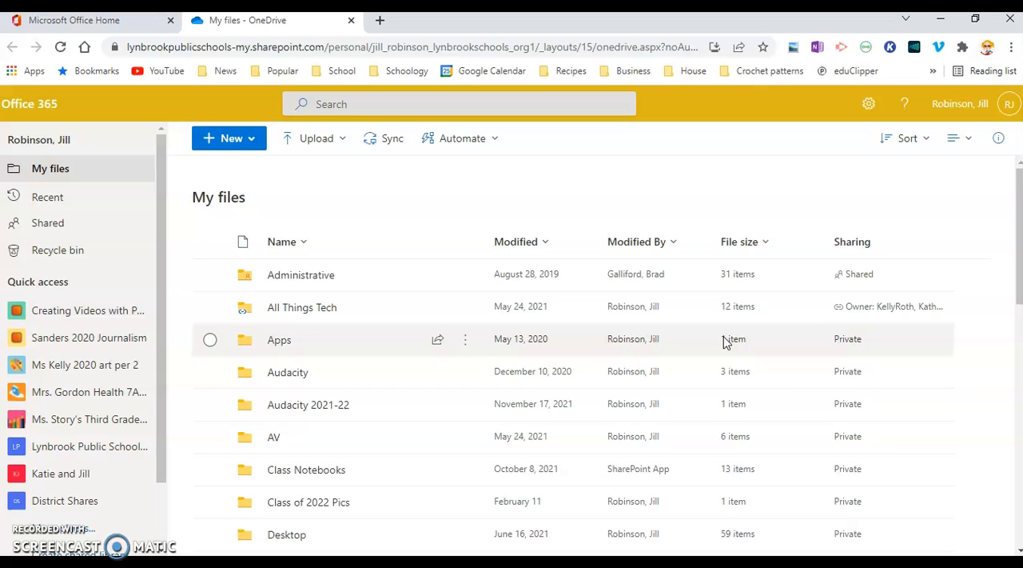
pyautogui.moveTo(646, 131)
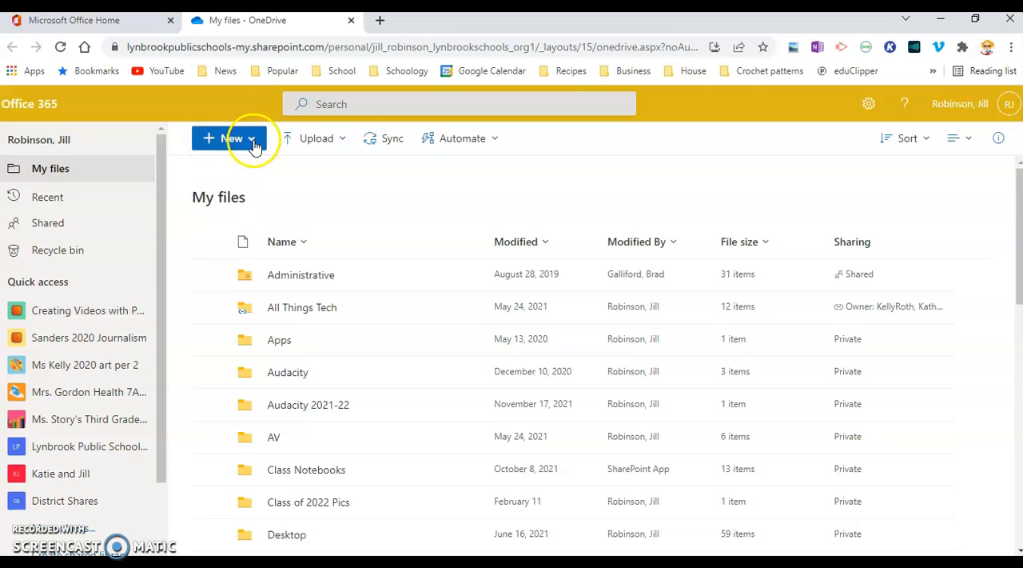
pyautogui.click(229, 137)
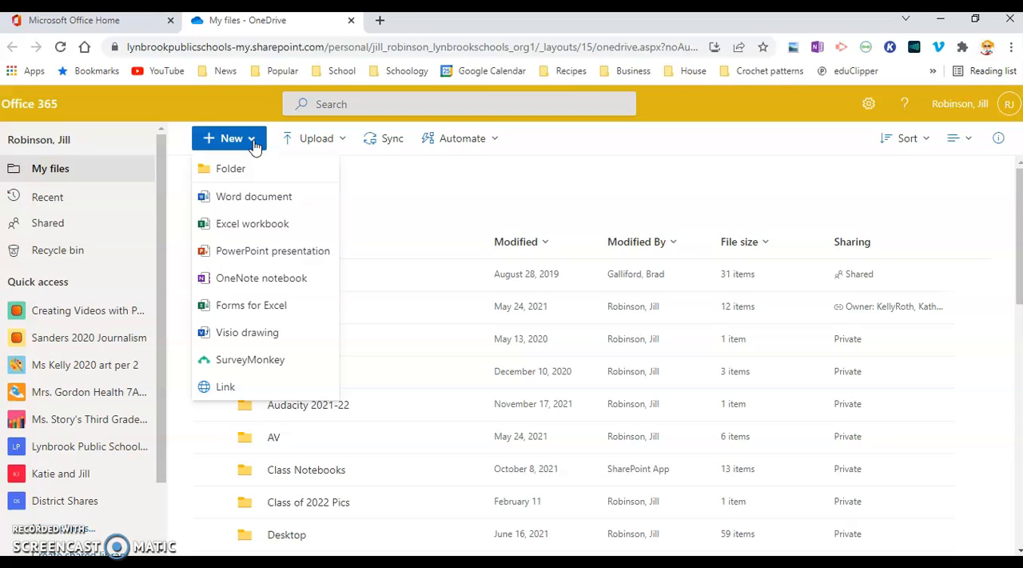
pyautogui.moveTo(252, 224)
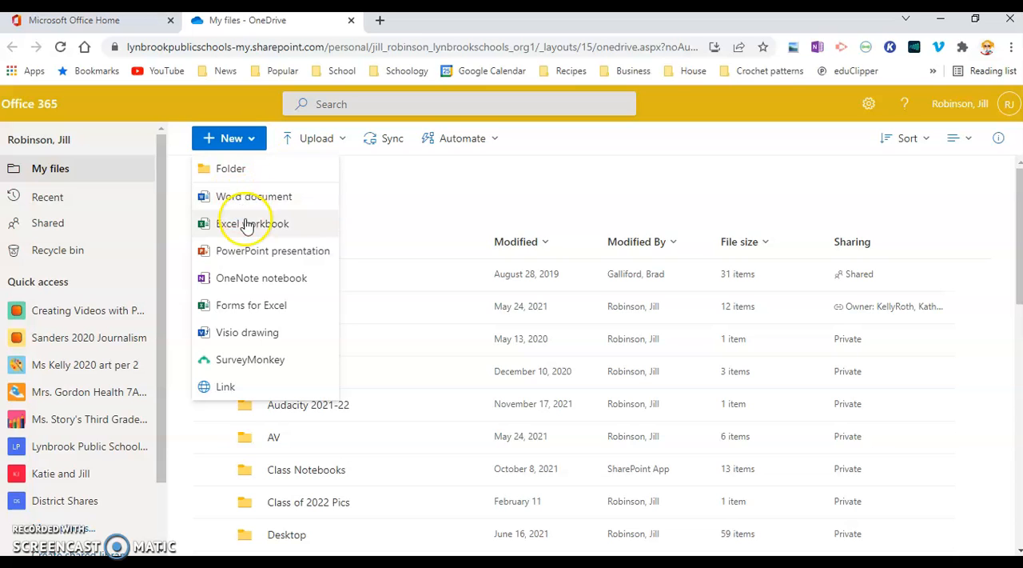
pyautogui.moveTo(253, 224)
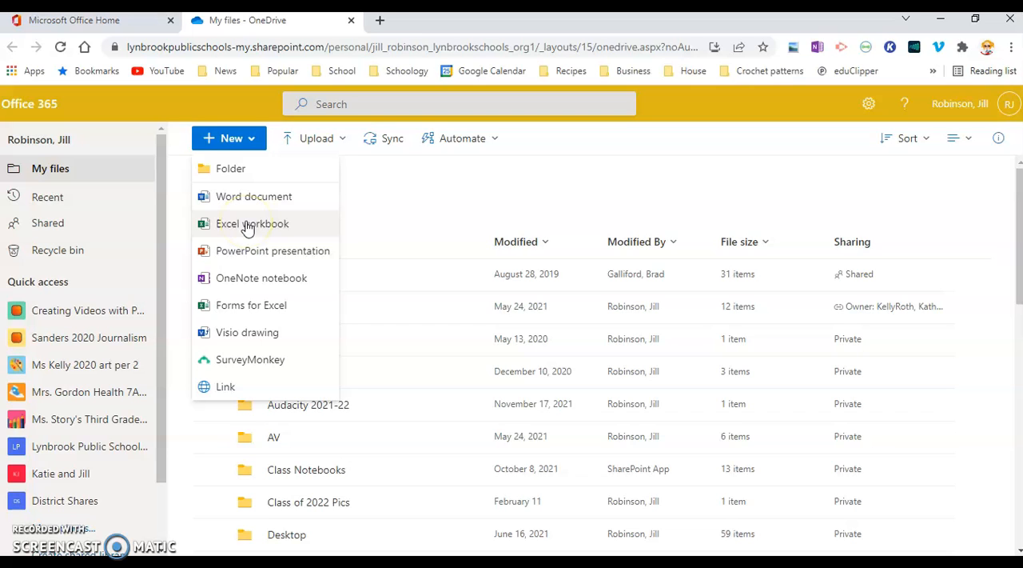
pyautogui.moveTo(238, 172)
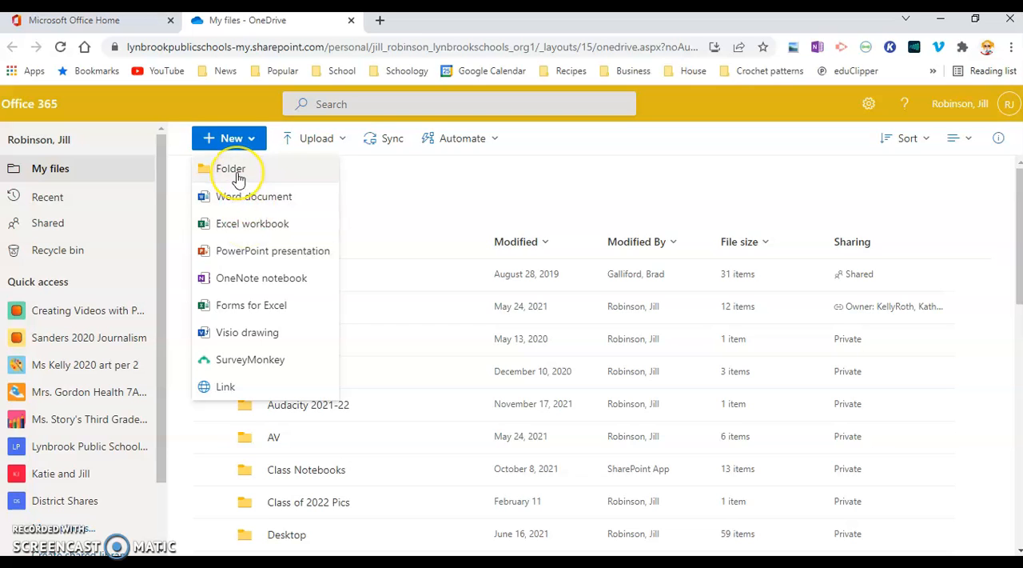
pyautogui.click(231, 168)
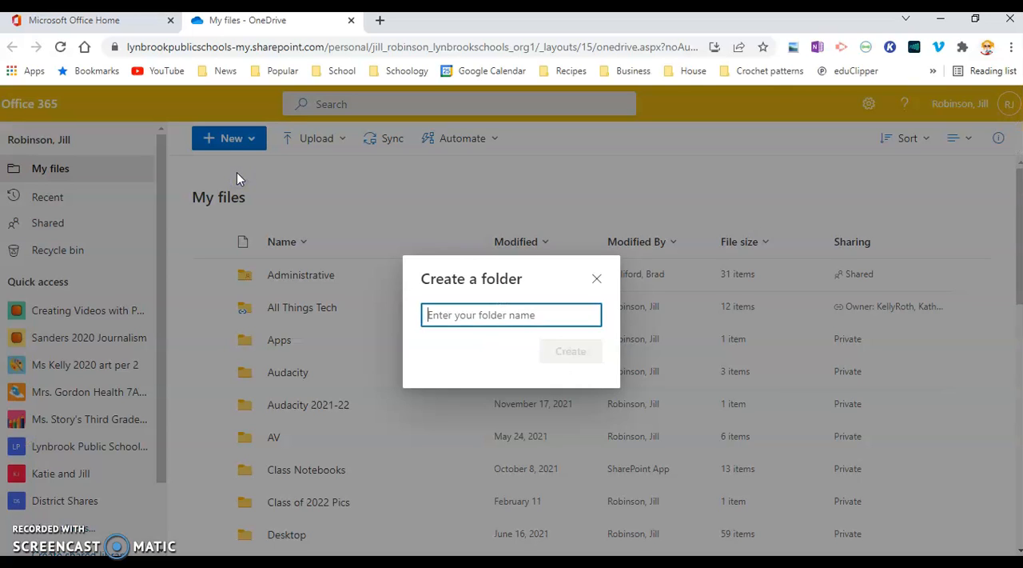
pyautogui.write('My')
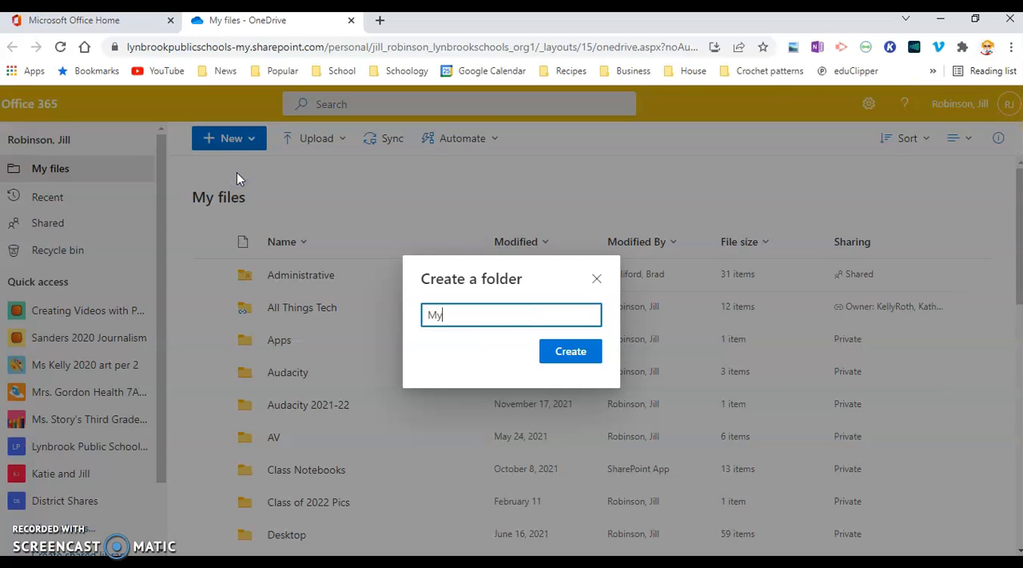
pyautogui.write('Test Folder')
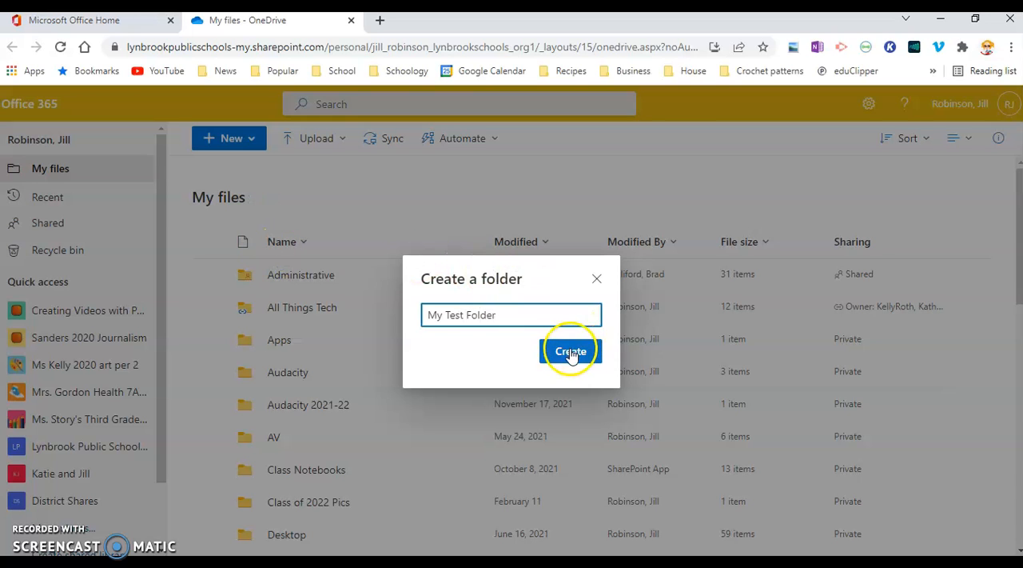
pyautogui.click(569, 350)
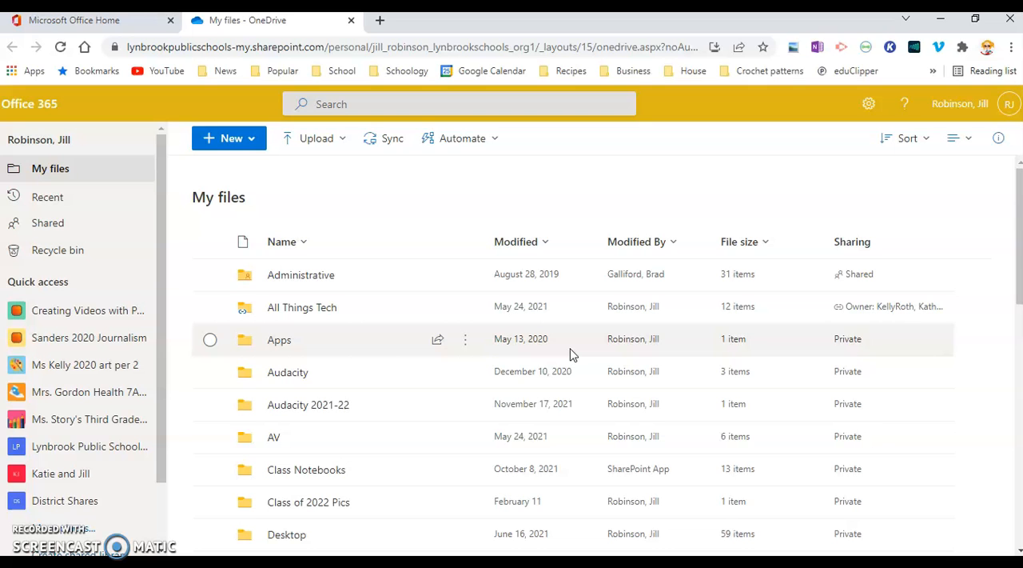
pyautogui.scroll(-3)
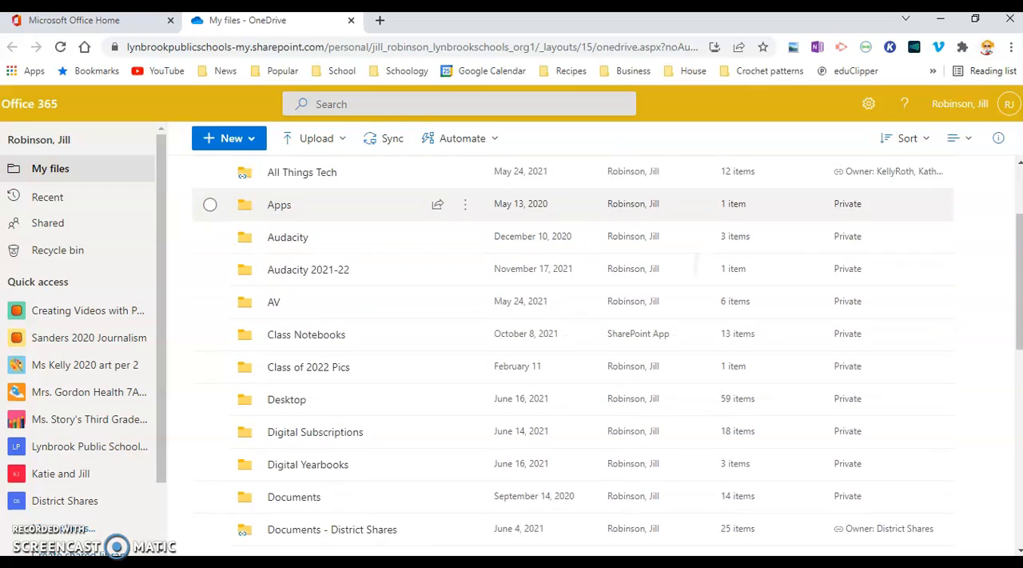
pyautogui.scroll(-3)
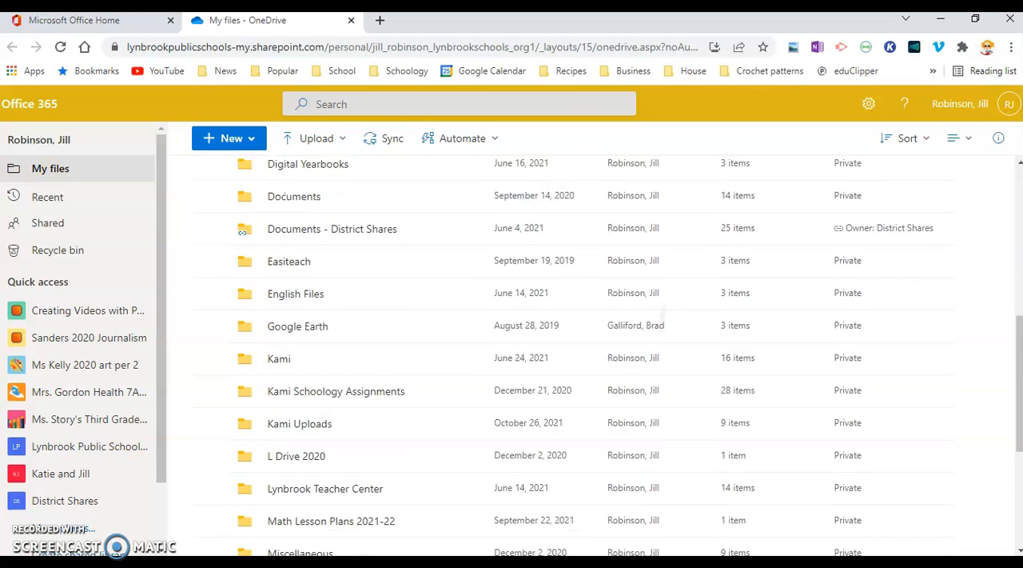
pyautogui.scroll(-3)
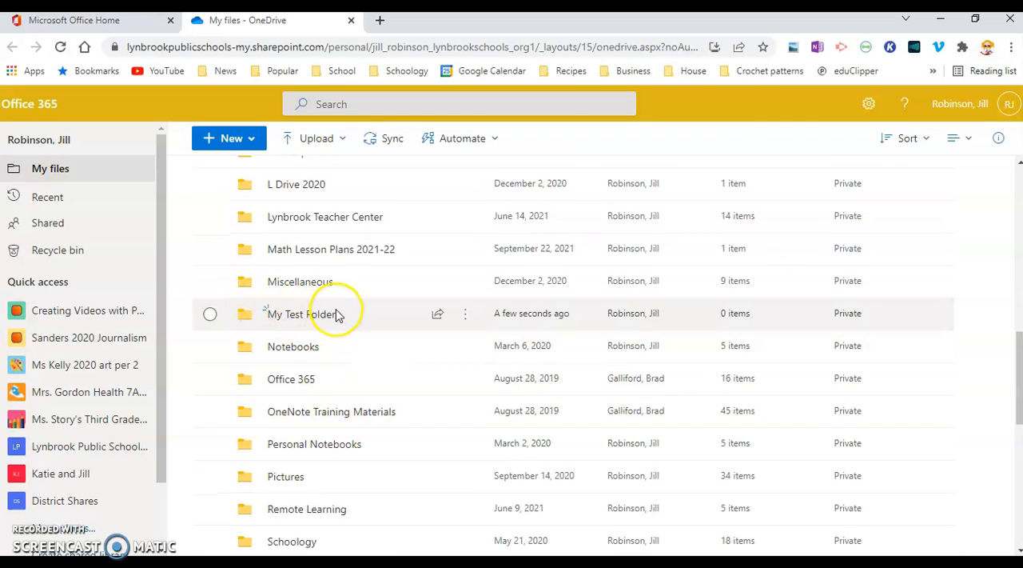
pyautogui.moveTo(335, 314)
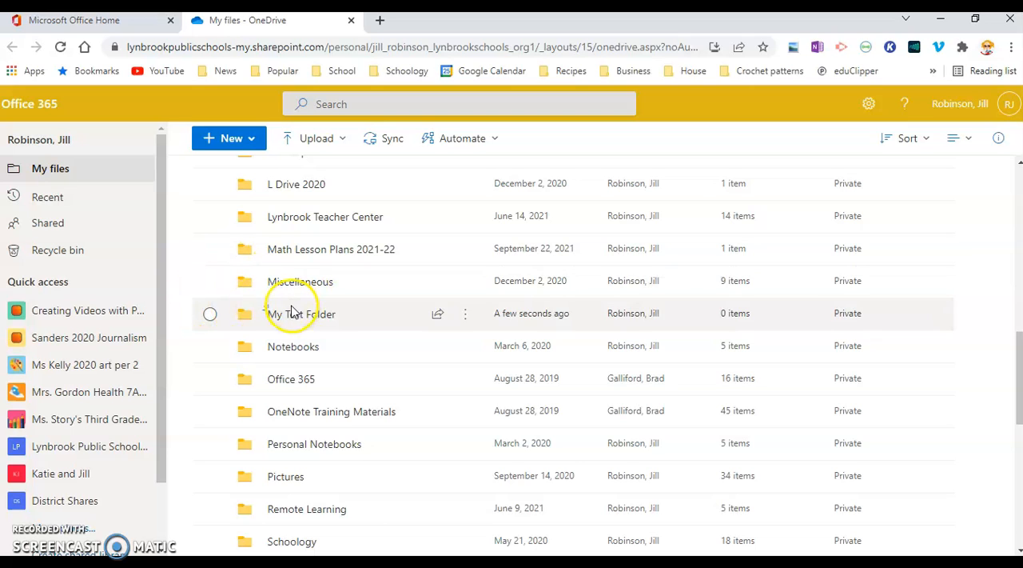
pyautogui.moveTo(259, 147)
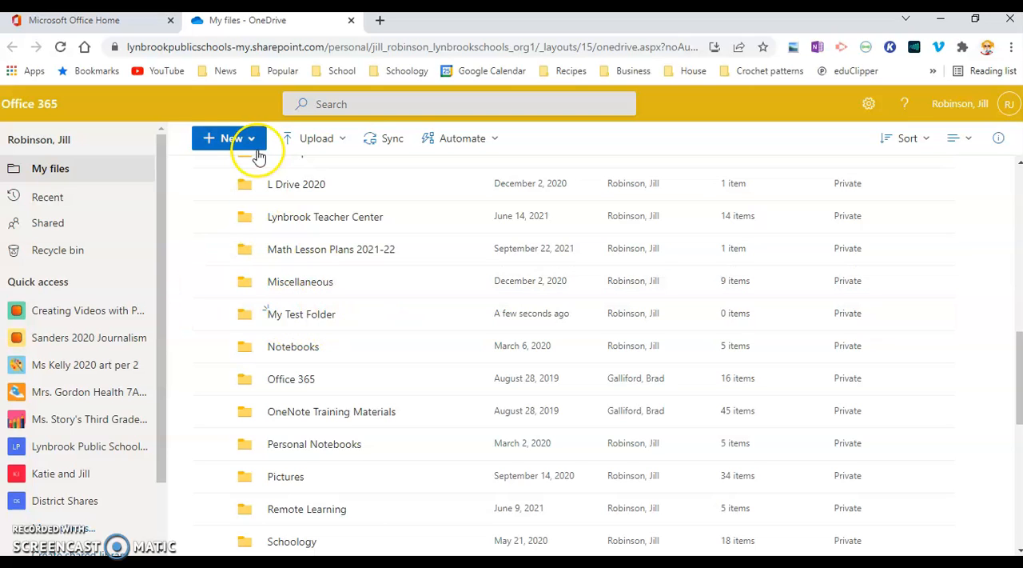
# Enter My Test Folder and show the New menu of item types to create
pyautogui.click(230, 137)
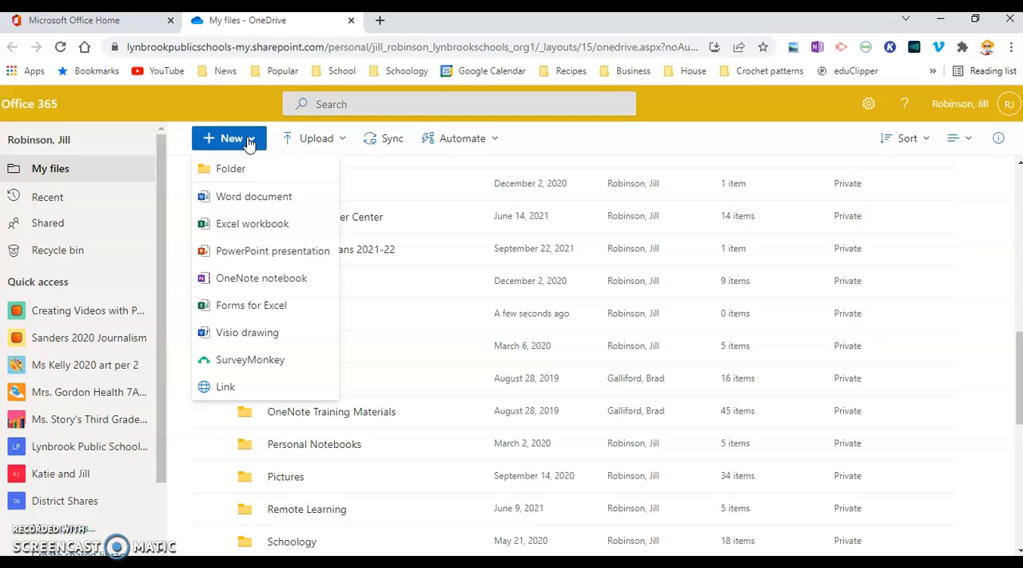
pyautogui.moveTo(263, 206)
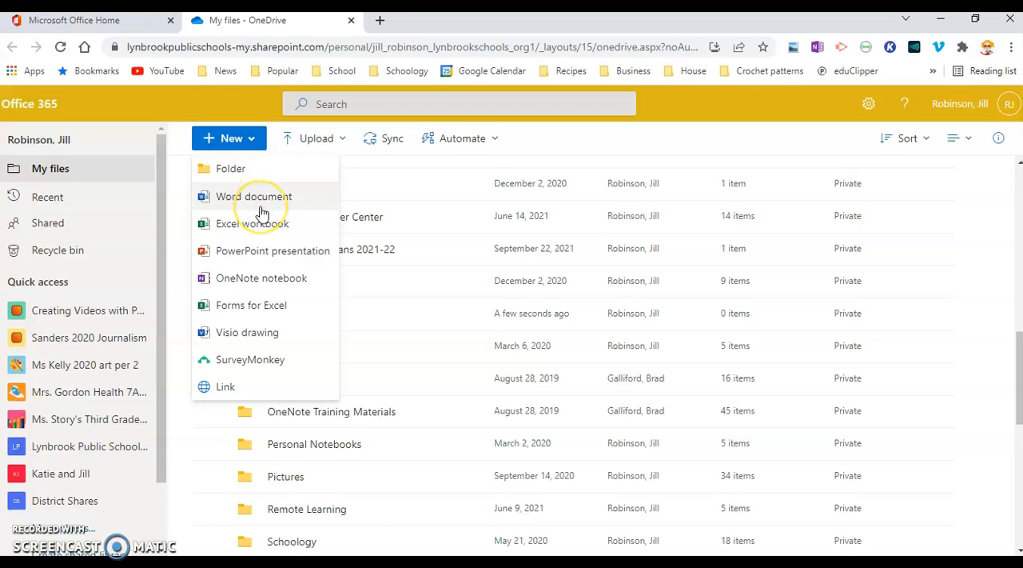
pyautogui.moveTo(262, 205)
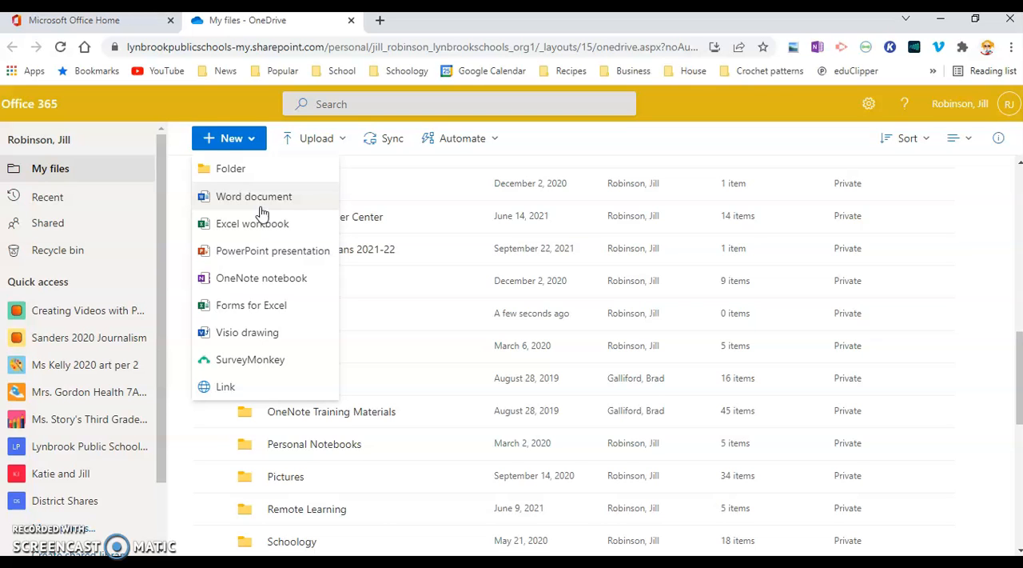
pyautogui.moveTo(179, 438)
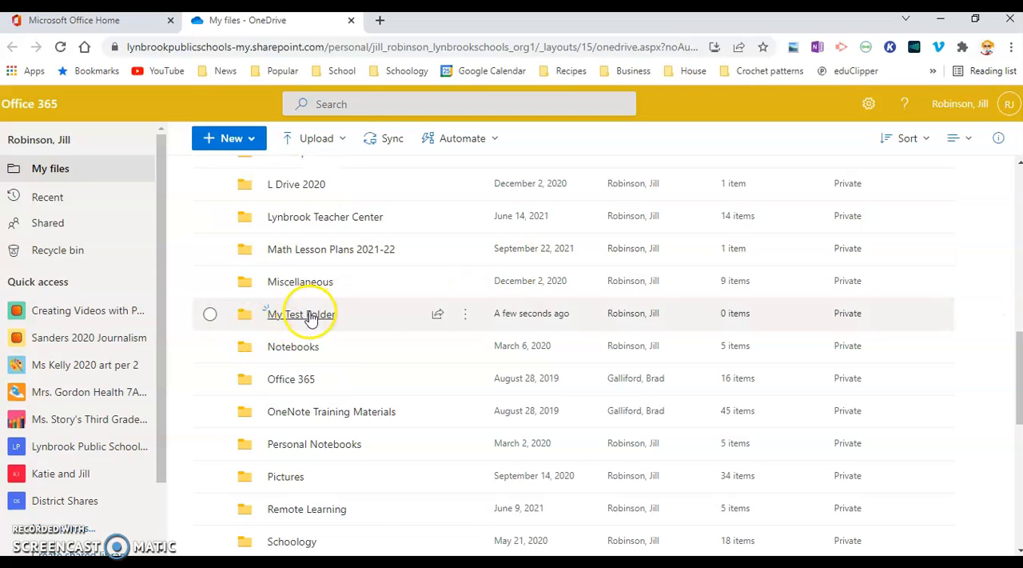
pyautogui.click(302, 313)
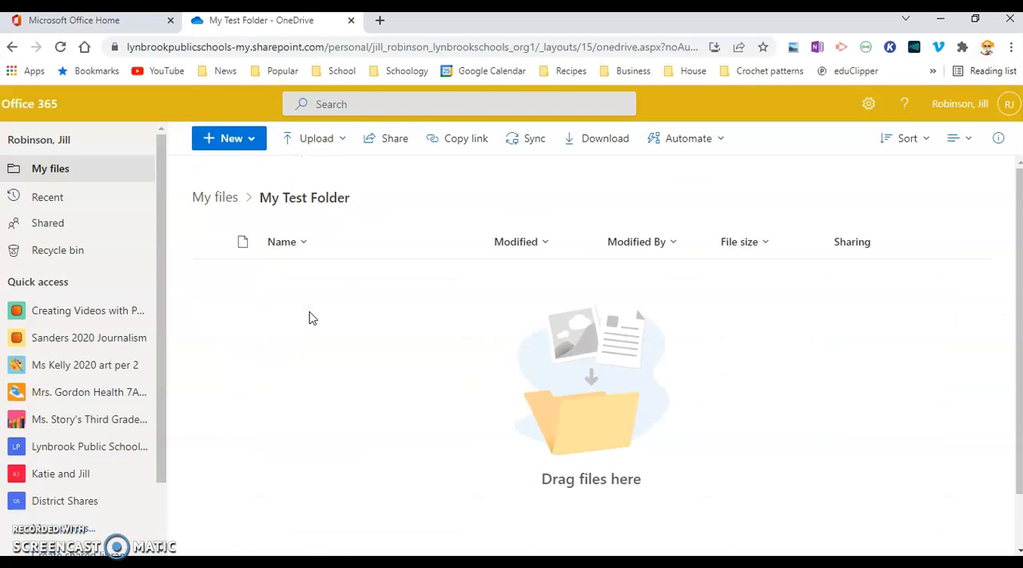
pyautogui.moveTo(214, 198)
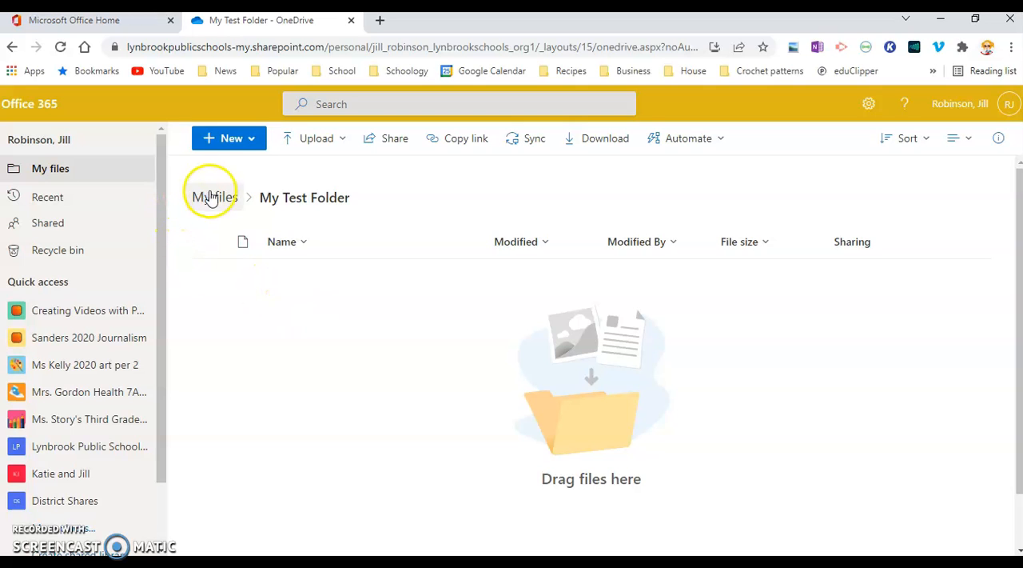
pyautogui.moveTo(335, 198)
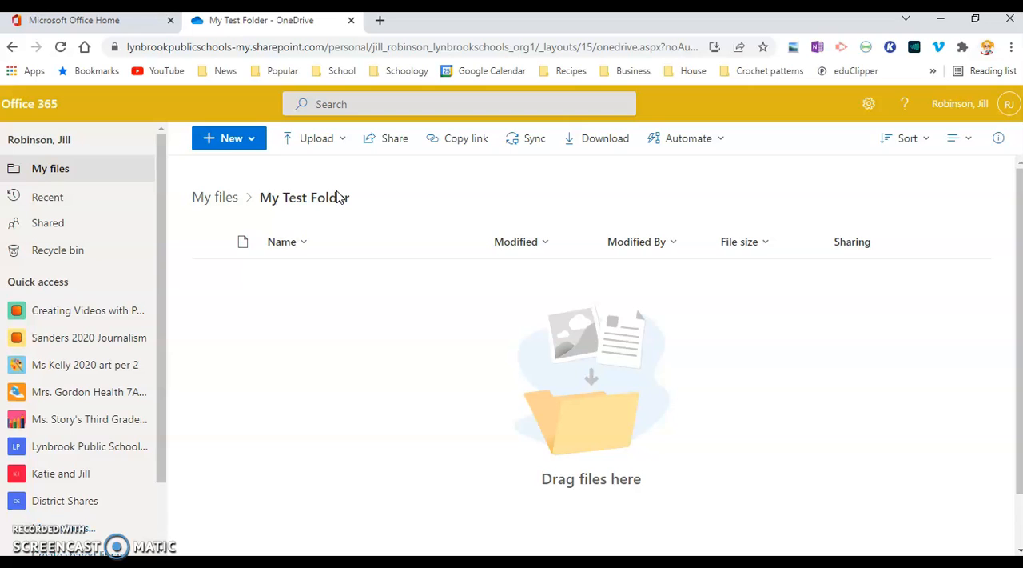
pyautogui.click(231, 138)
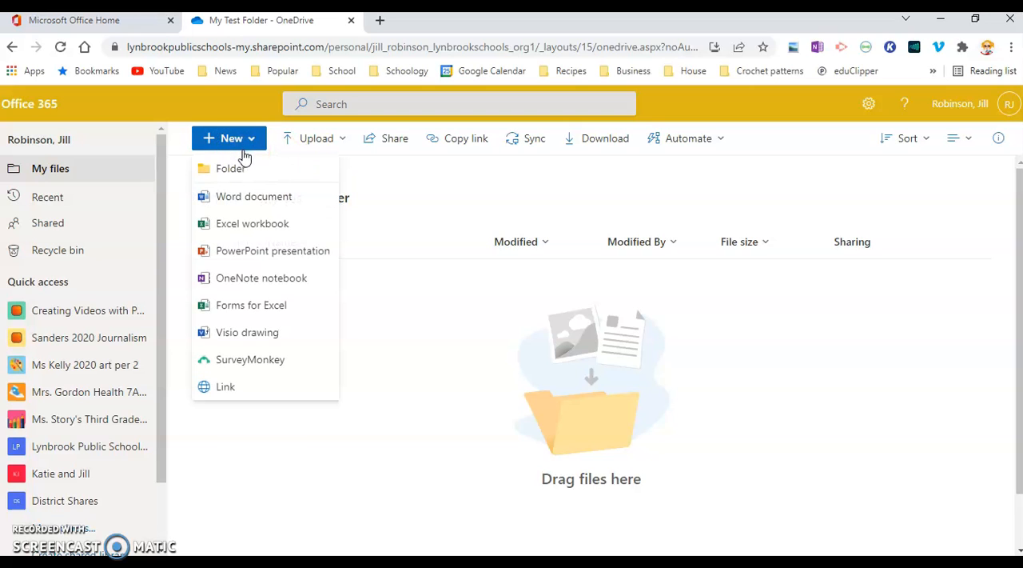
# Create a blank Word document from the New menu and activate it for editing
pyautogui.click(252, 195)
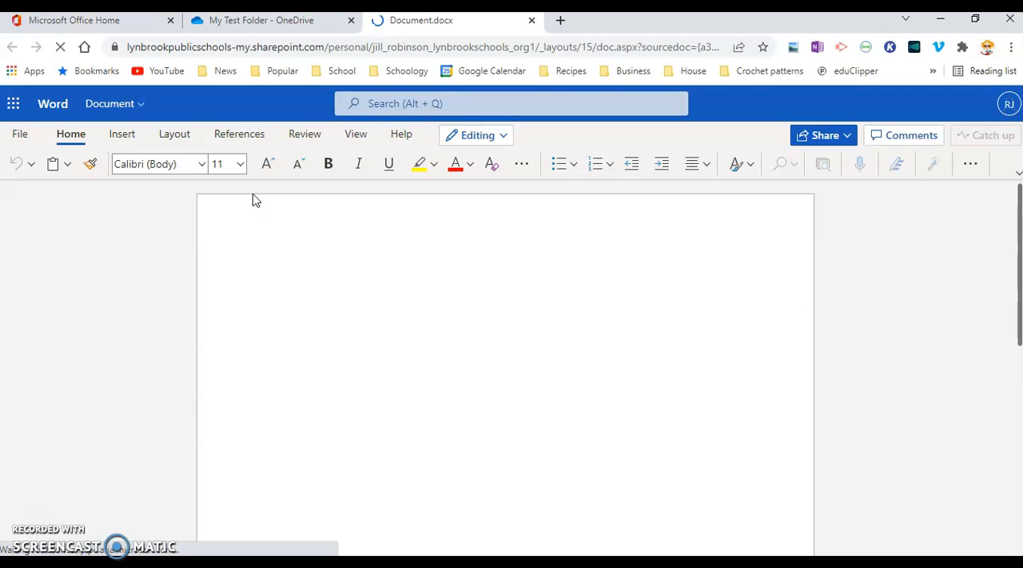
pyautogui.click(268, 272)
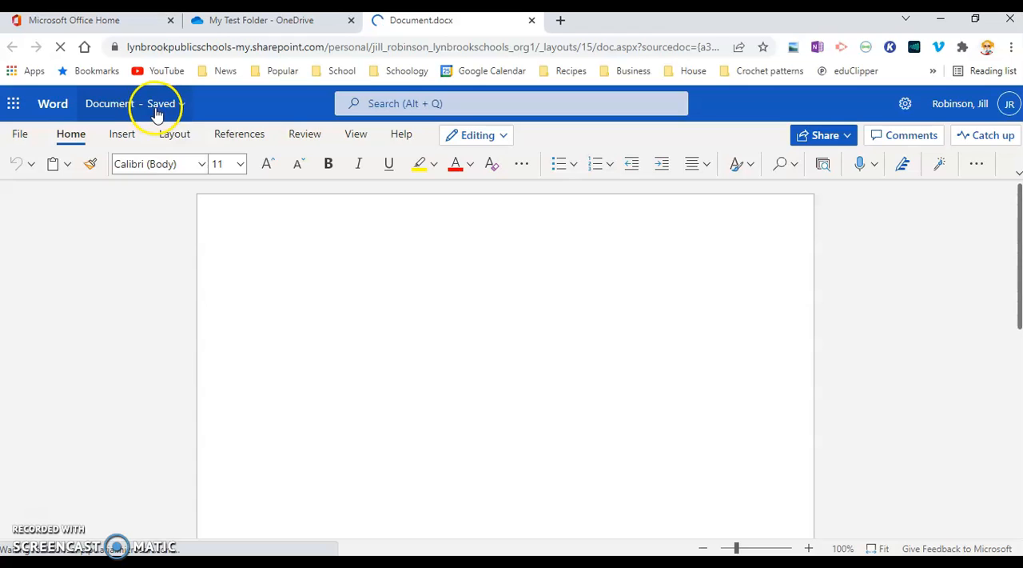
# Rename the document to mytestdoc1 and enter a first line of sample text
pyautogui.click(134, 102)
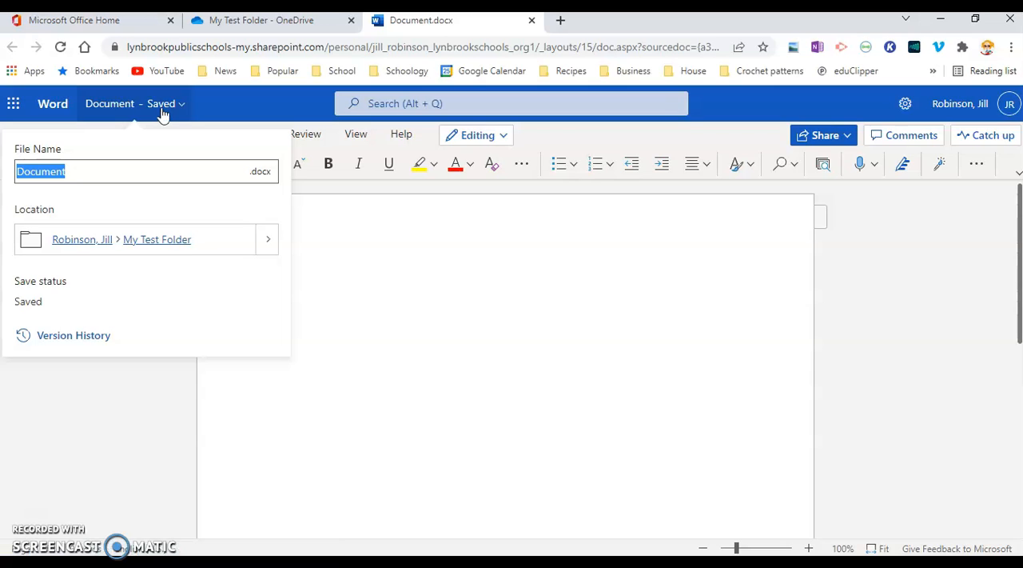
pyautogui.write('myt')
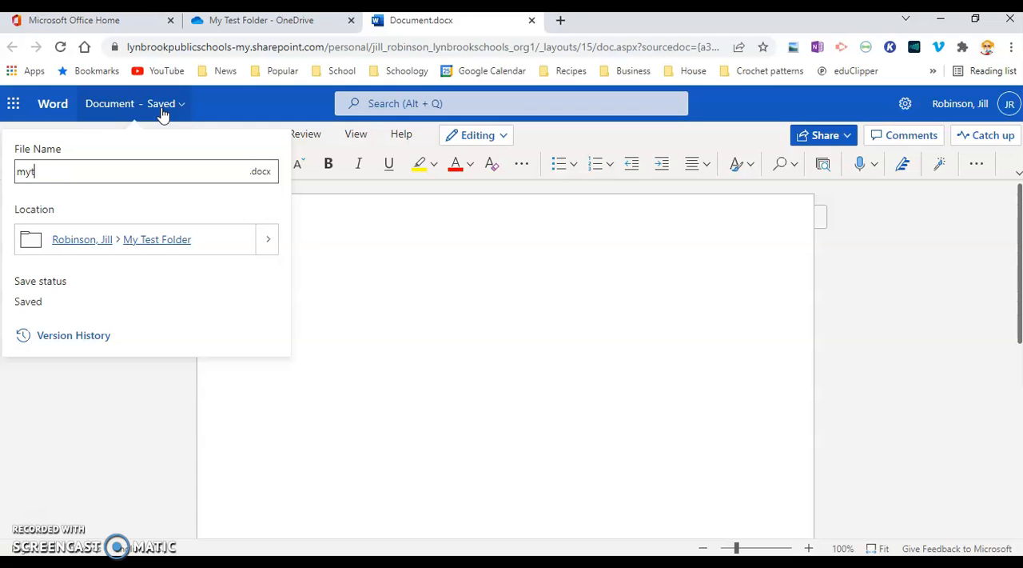
pyautogui.write('estdoc1')
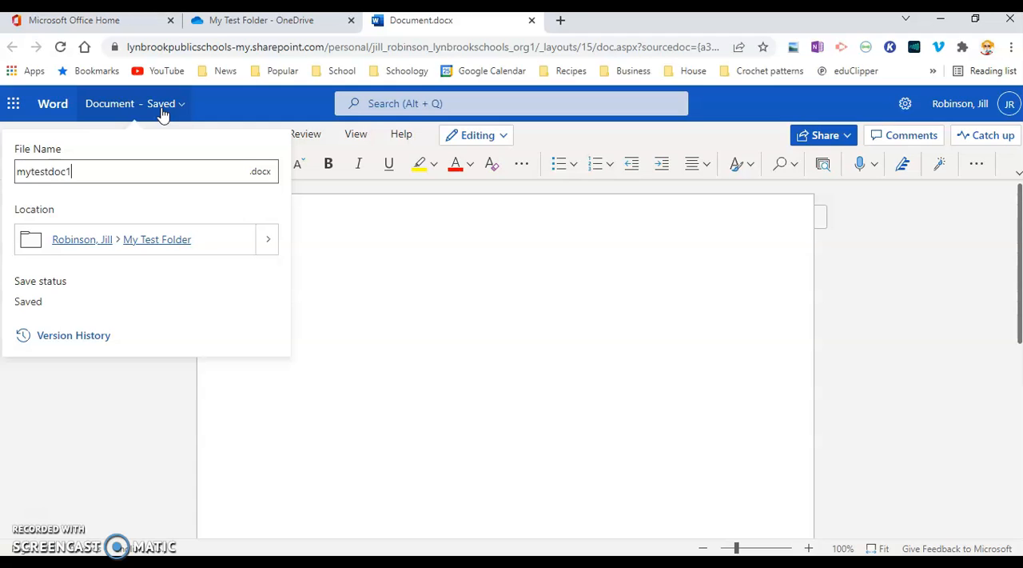
pyautogui.moveTo(185, 246)
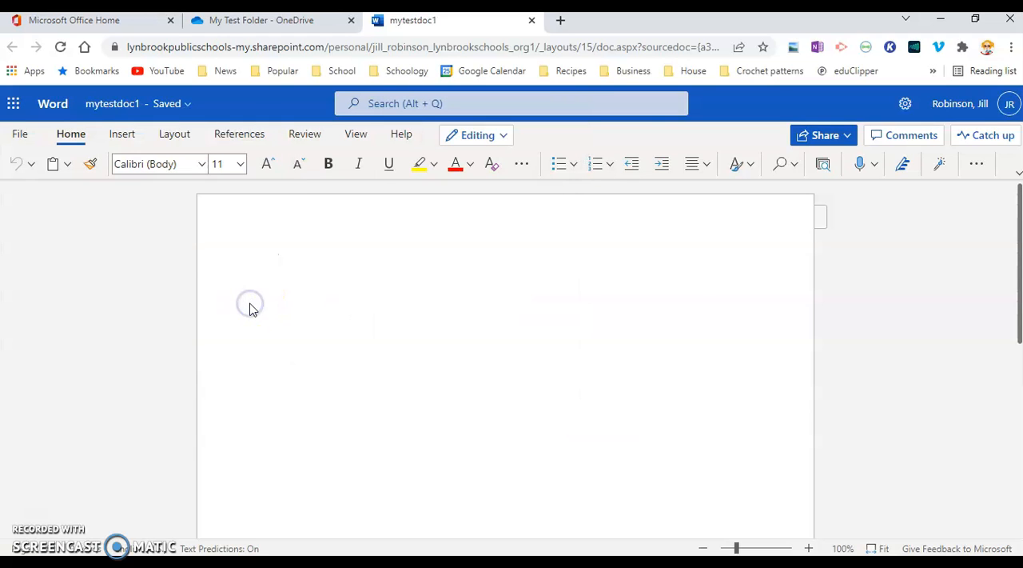
pyautogui.moveTo(349, 318)
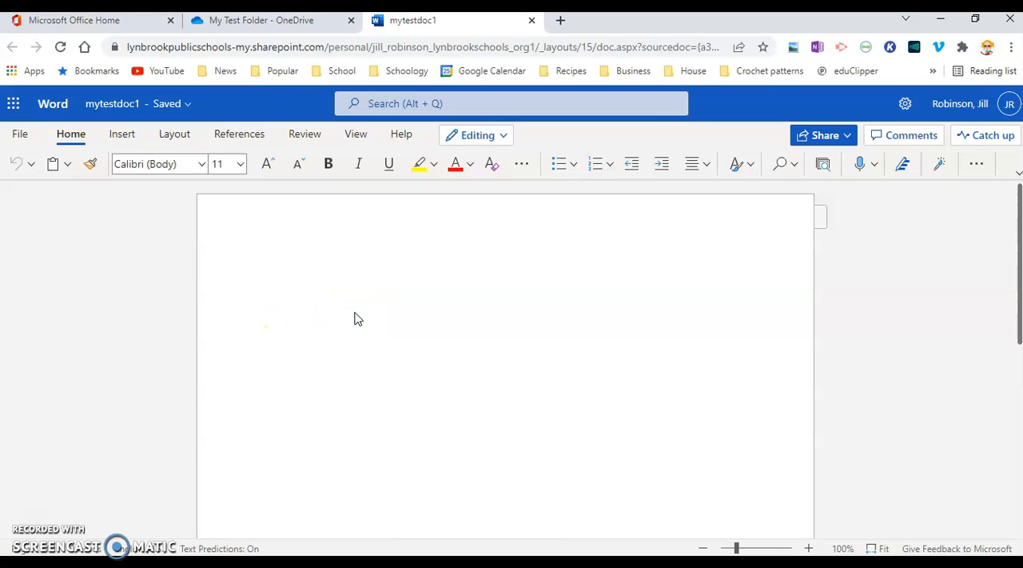
pyautogui.write('Fsjdlfjsd l klja;sldjf;al jaldsjfsdlj')
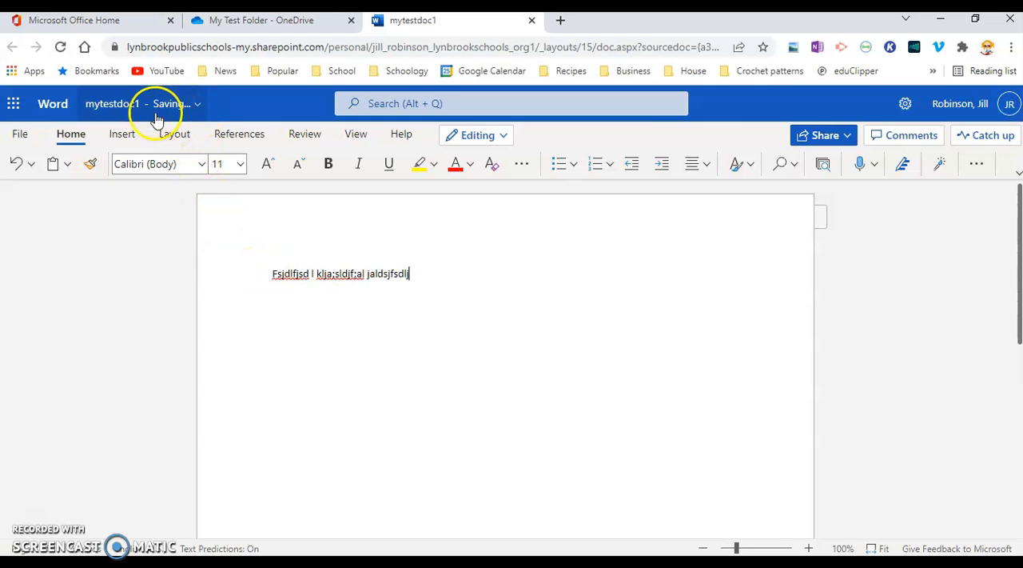
pyautogui.moveTo(211, 130)
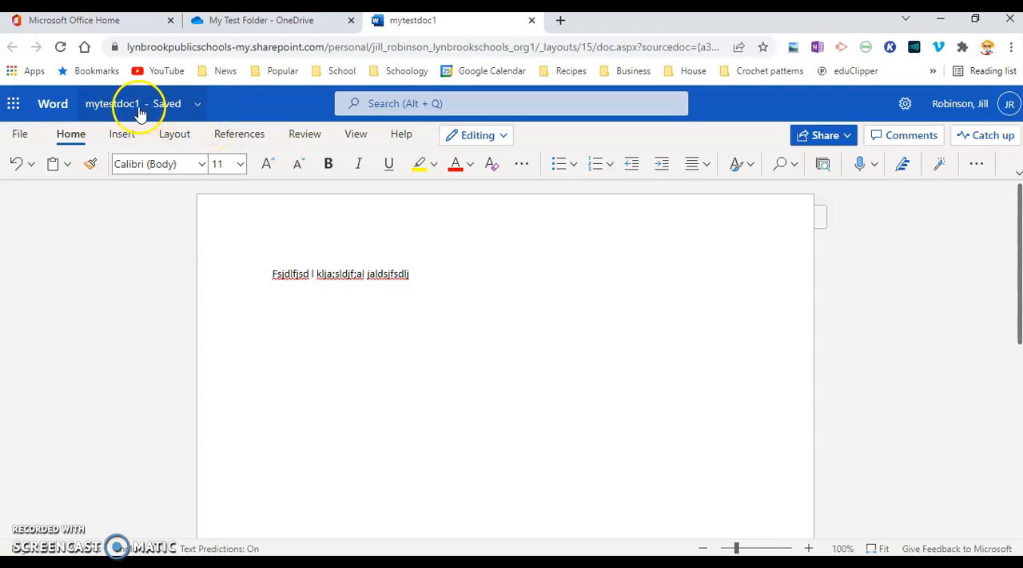
pyautogui.moveTo(269, 234)
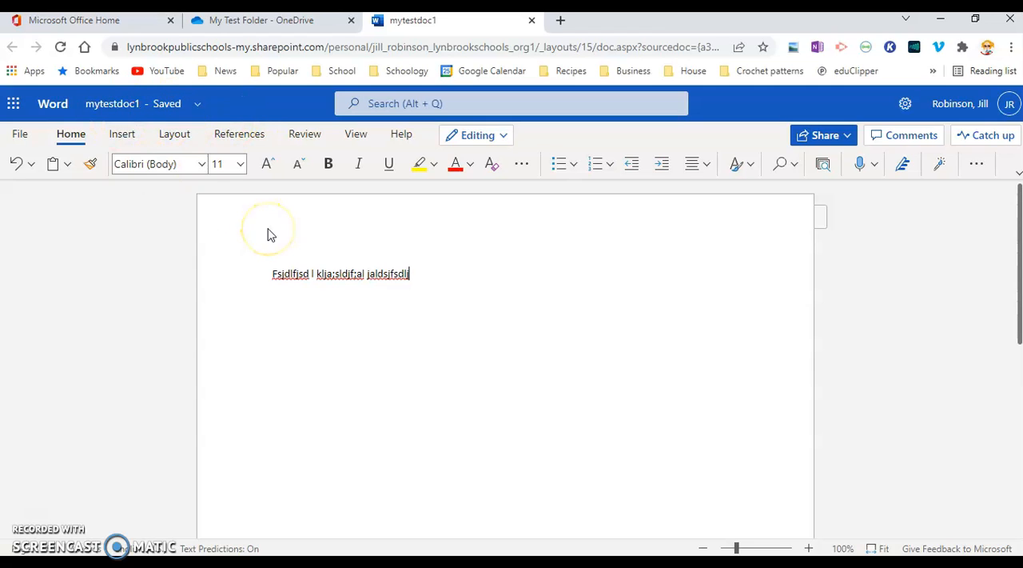
pyautogui.moveTo(425, 332)
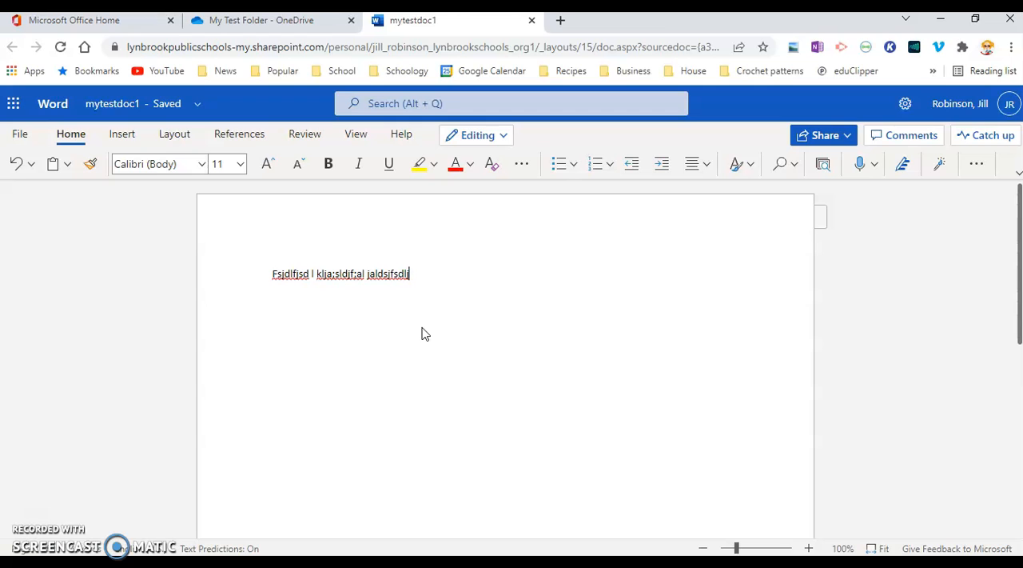
pyautogui.moveTo(530, 19)
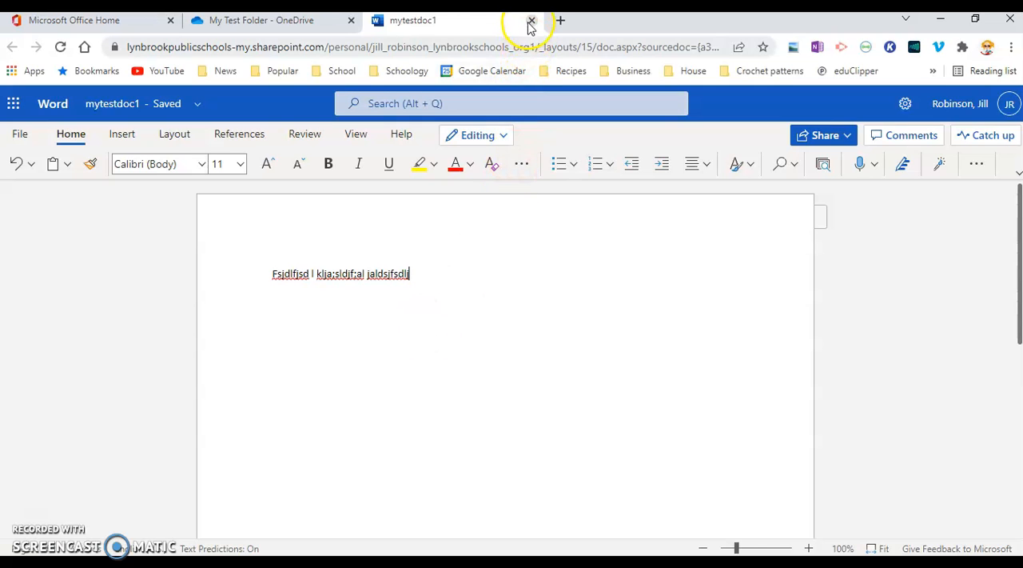
# Close the mytestdoc1 tab and reload My Test Folder so mytestdoc1.docx appears
pyautogui.click(530, 19)
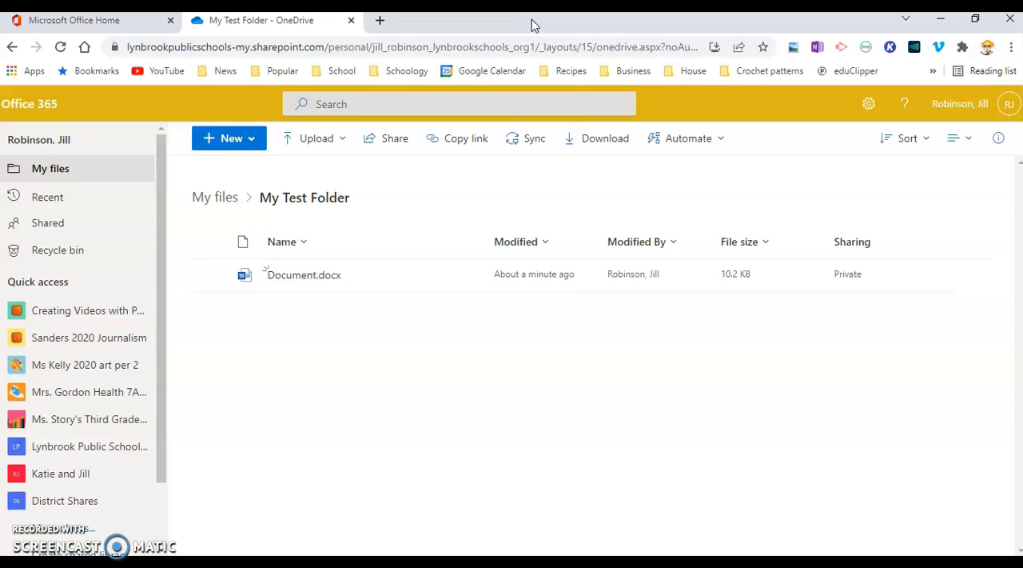
pyautogui.moveTo(318, 275)
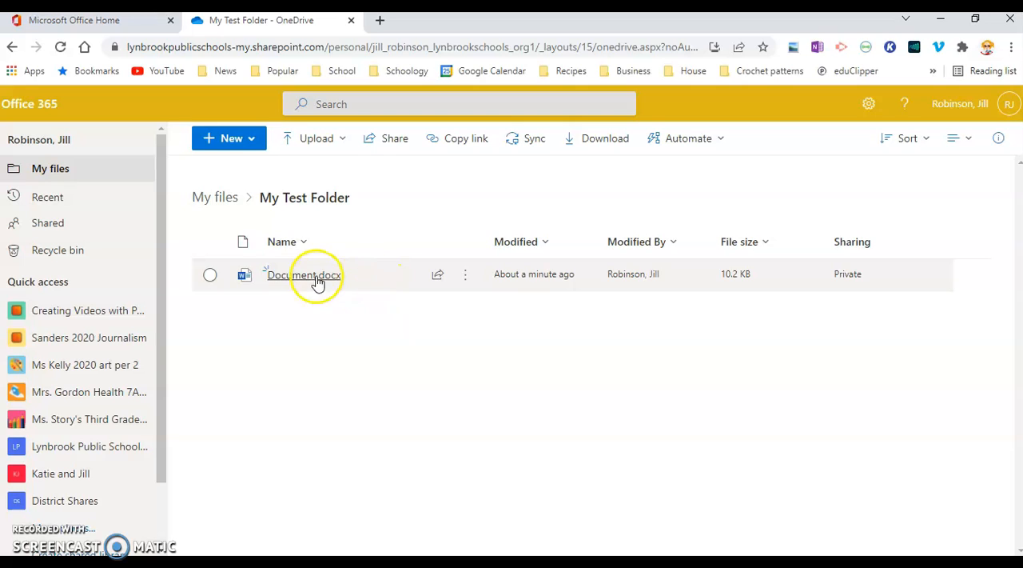
pyautogui.moveTo(297, 344)
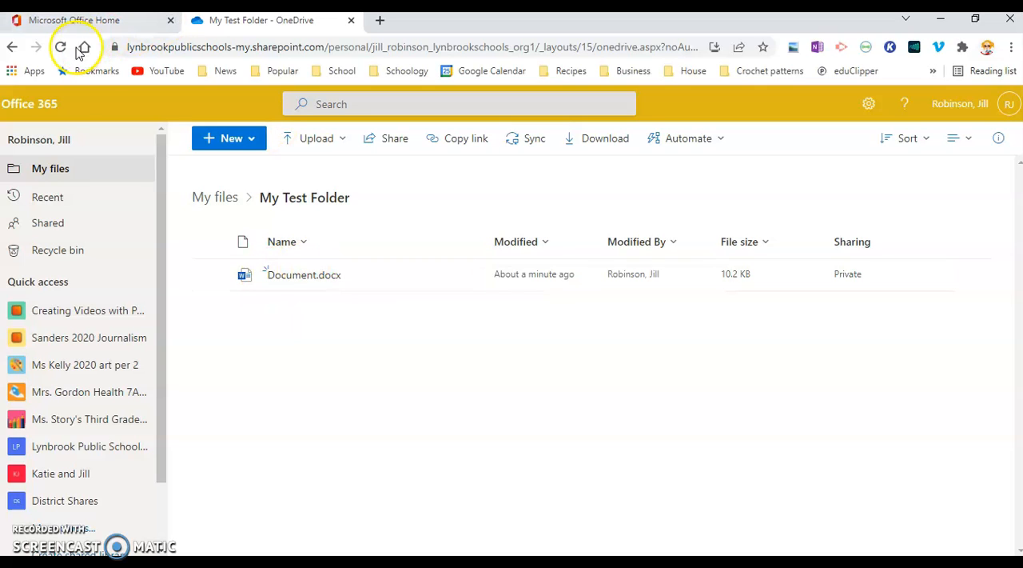
pyautogui.click(61, 46)
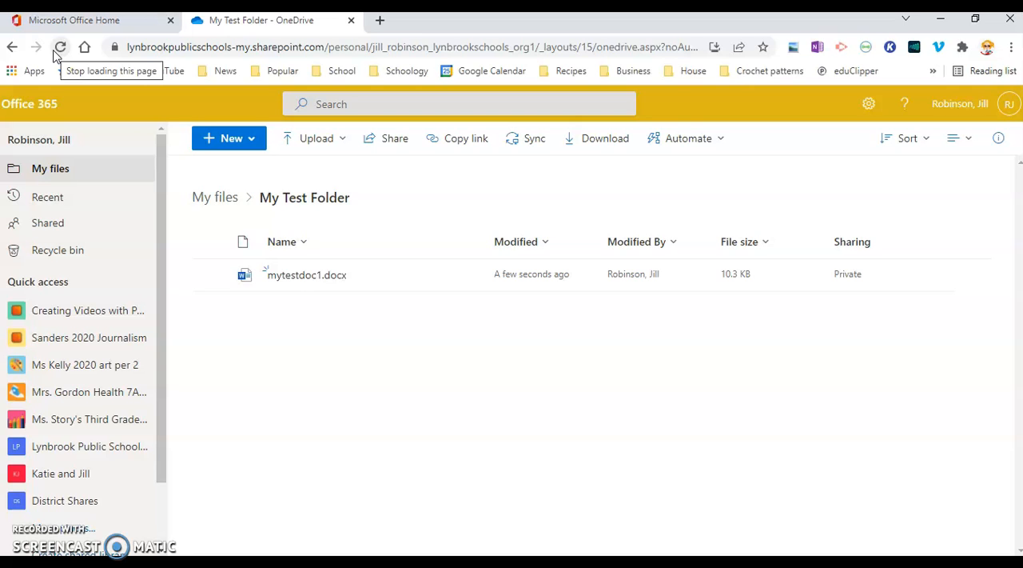
pyautogui.moveTo(263, 246)
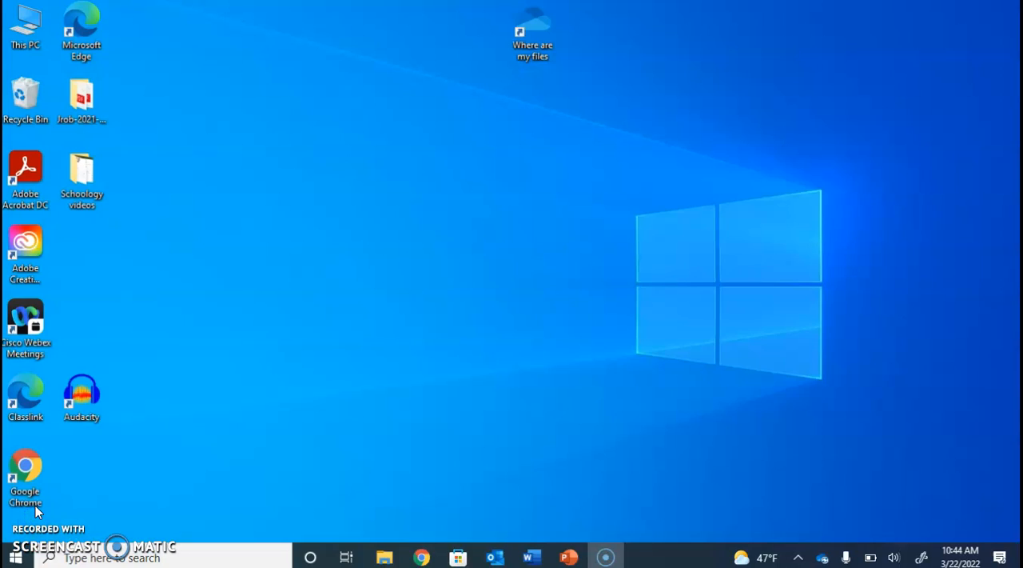
pyautogui.moveTo(56, 512)
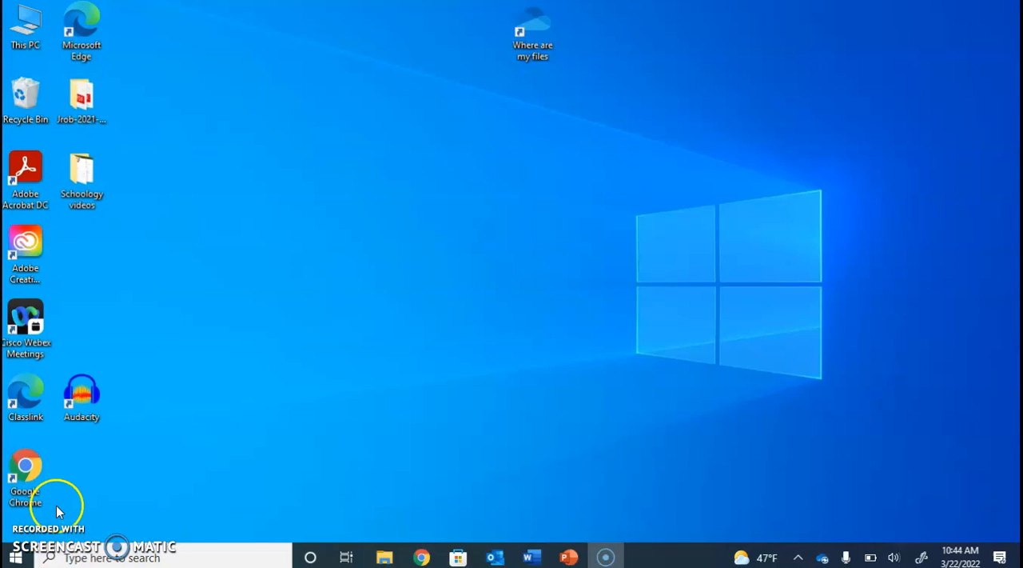
pyautogui.moveTo(838, 529)
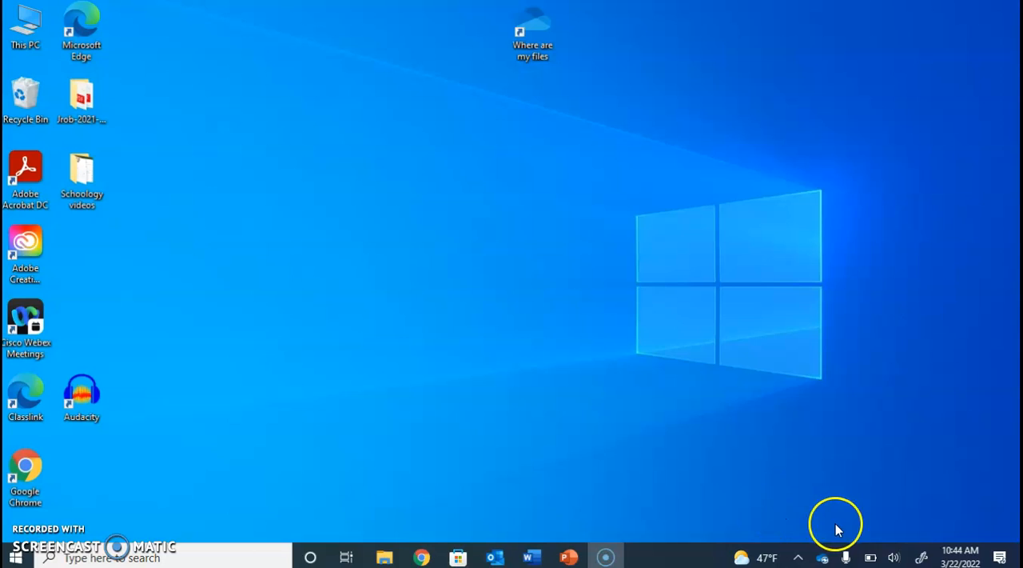
pyautogui.moveTo(823, 557)
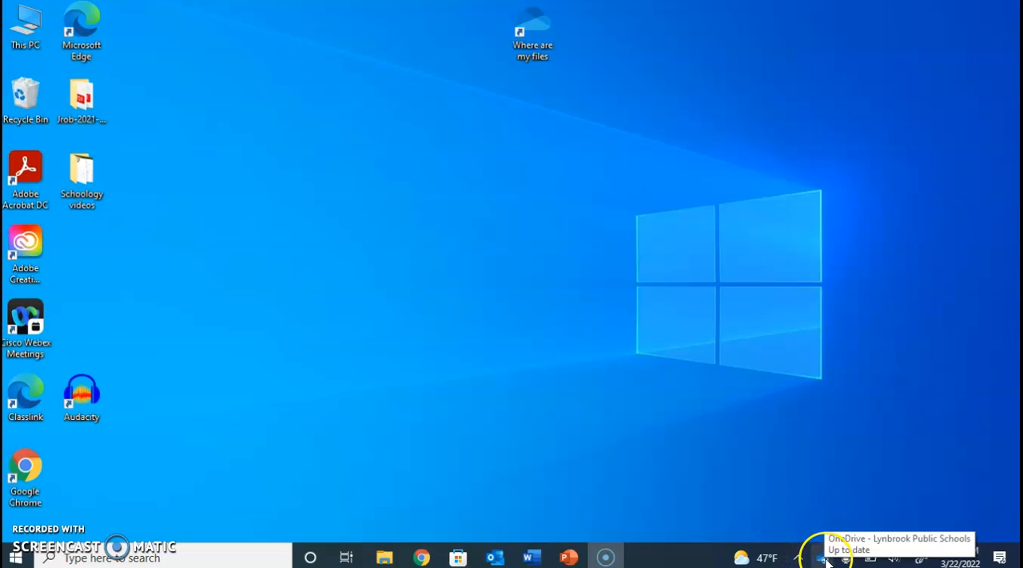
pyautogui.moveTo(828, 559)
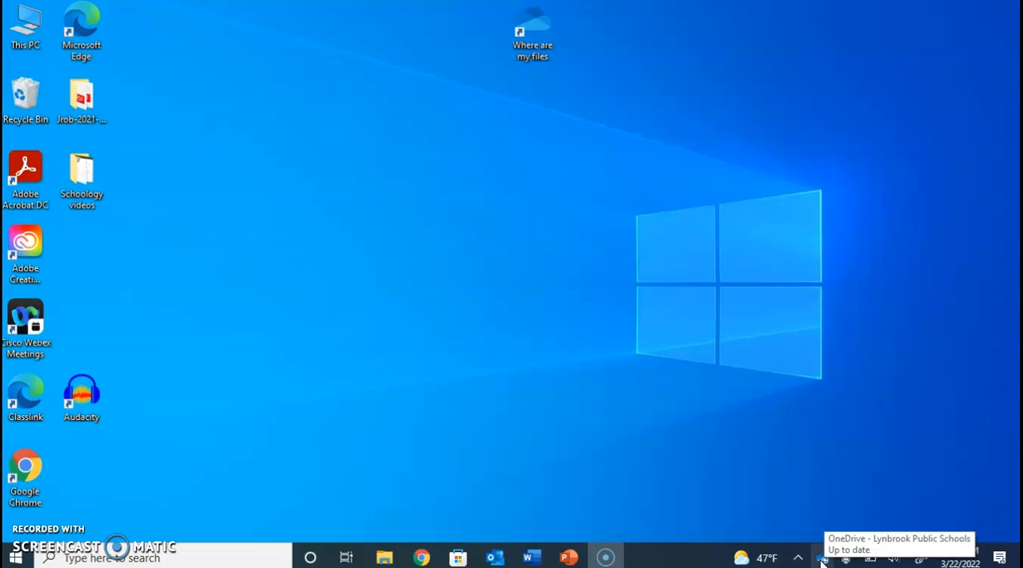
# Show the Start menu listing installed apps including Word
pyautogui.click(822, 556)
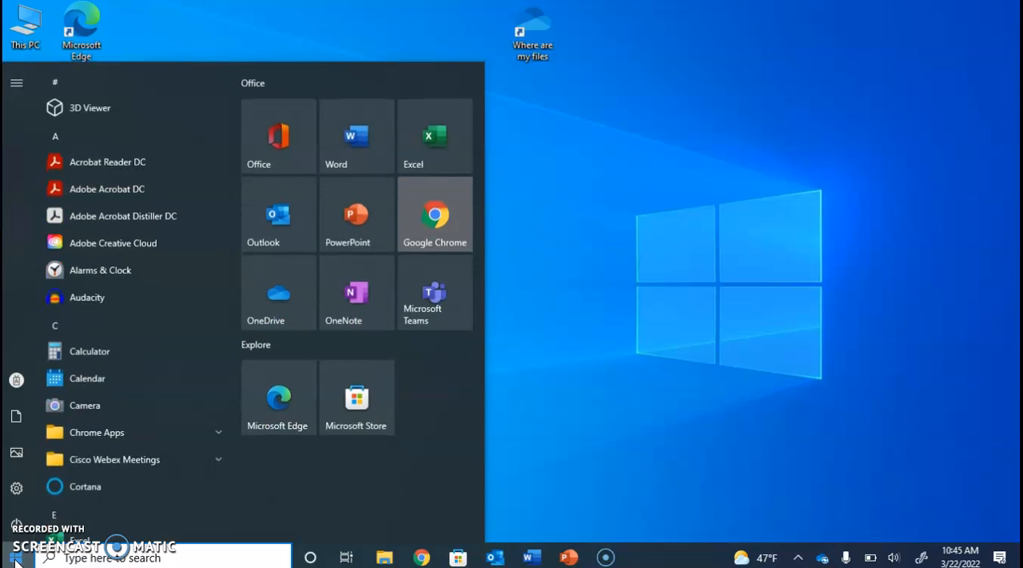
pyautogui.moveTo(357, 136)
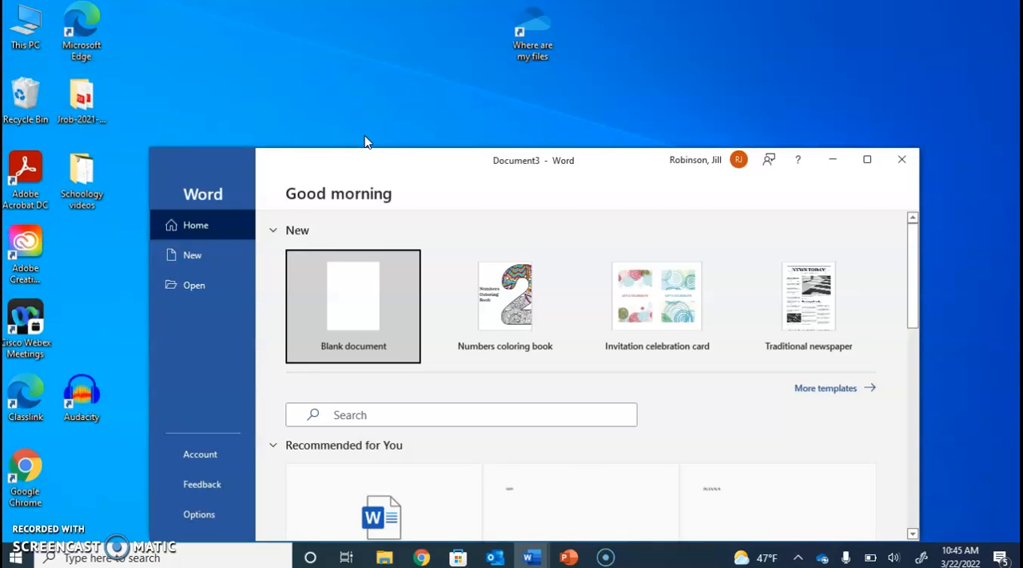
# Start a new blank document from the Word start screen
pyautogui.click(353, 301)
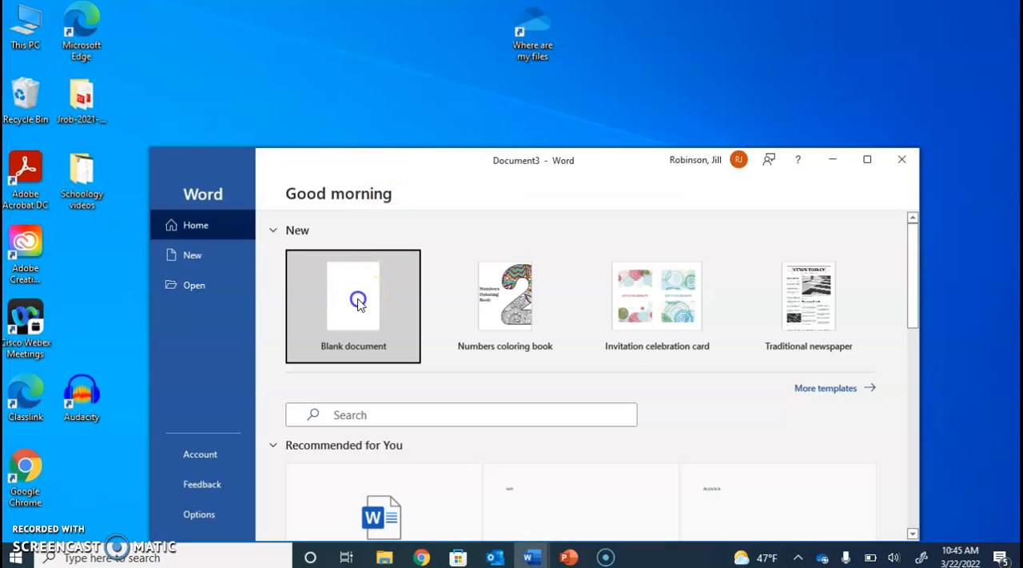
pyautogui.click(352, 306)
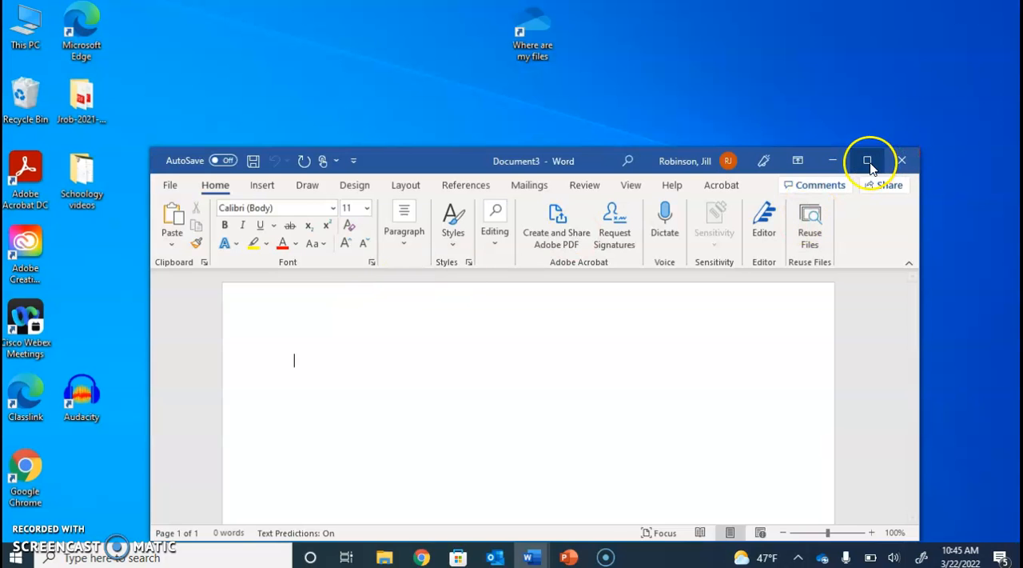
# Maximize the Word window and go to the File screen with its save options
pyautogui.click(869, 160)
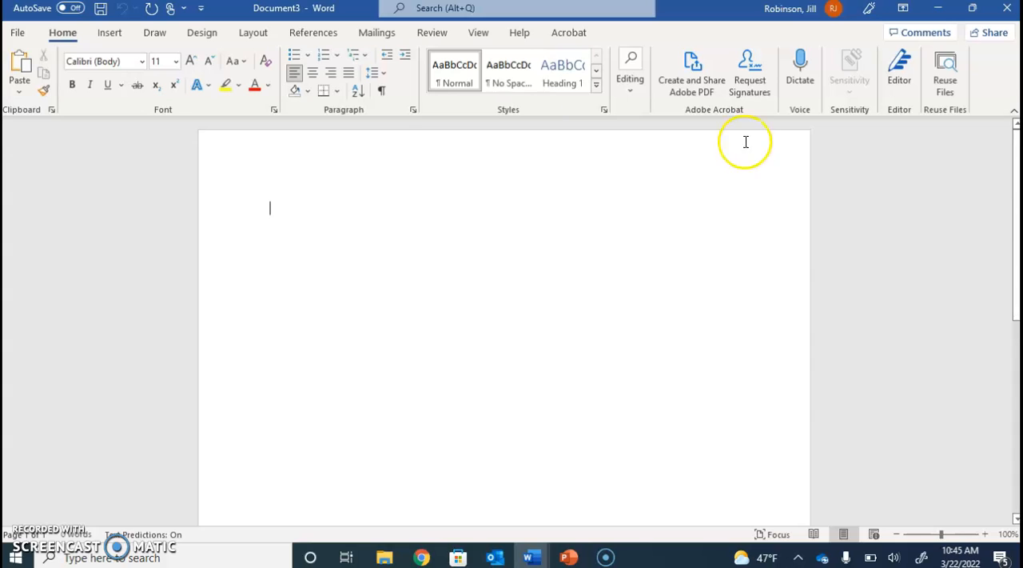
pyautogui.moveTo(519, 122)
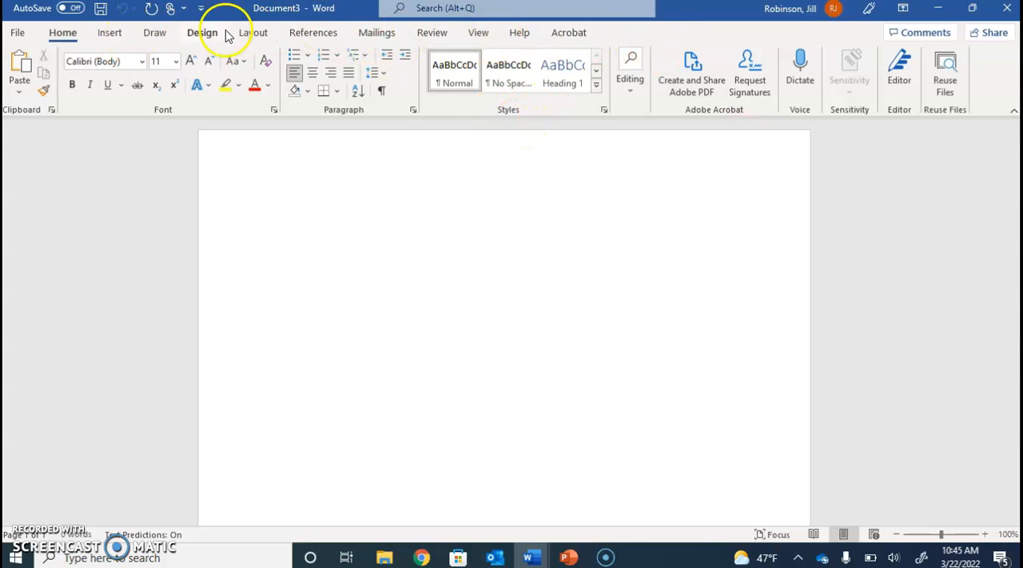
pyautogui.moveTo(583, 64)
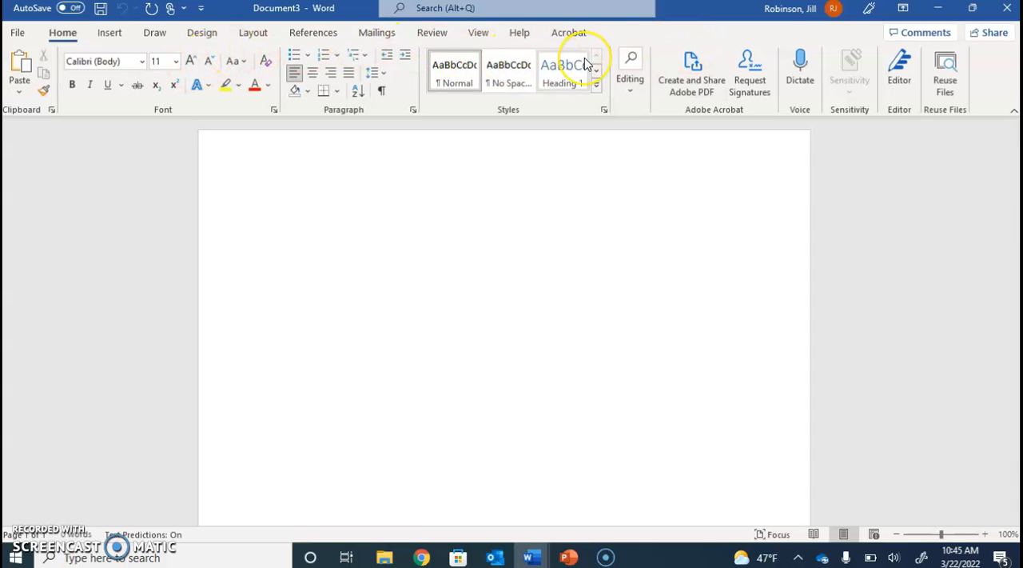
pyautogui.write('sc')
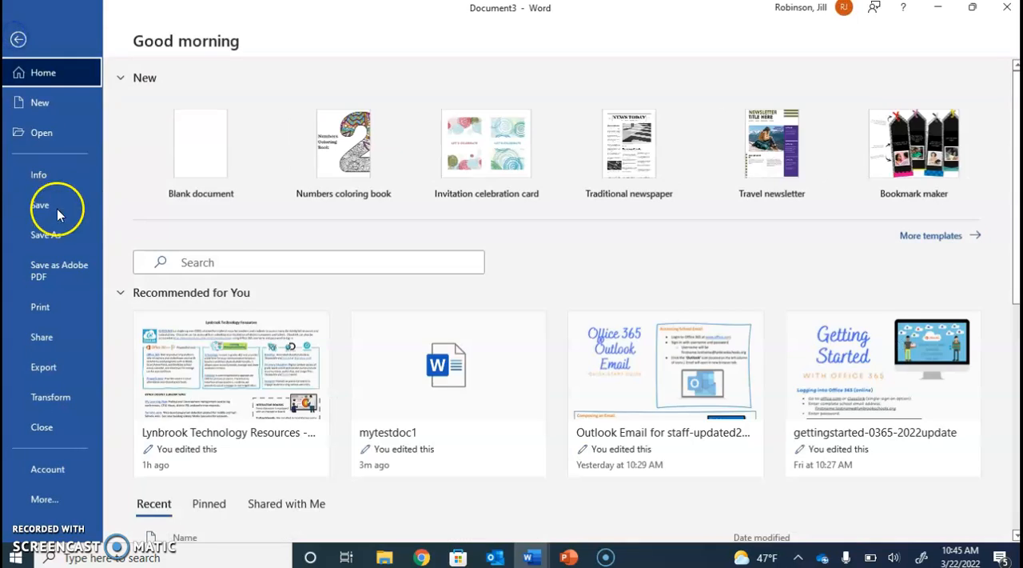
# Browse from Save As to the school OneDrive storage and list its folders
pyautogui.click(44, 233)
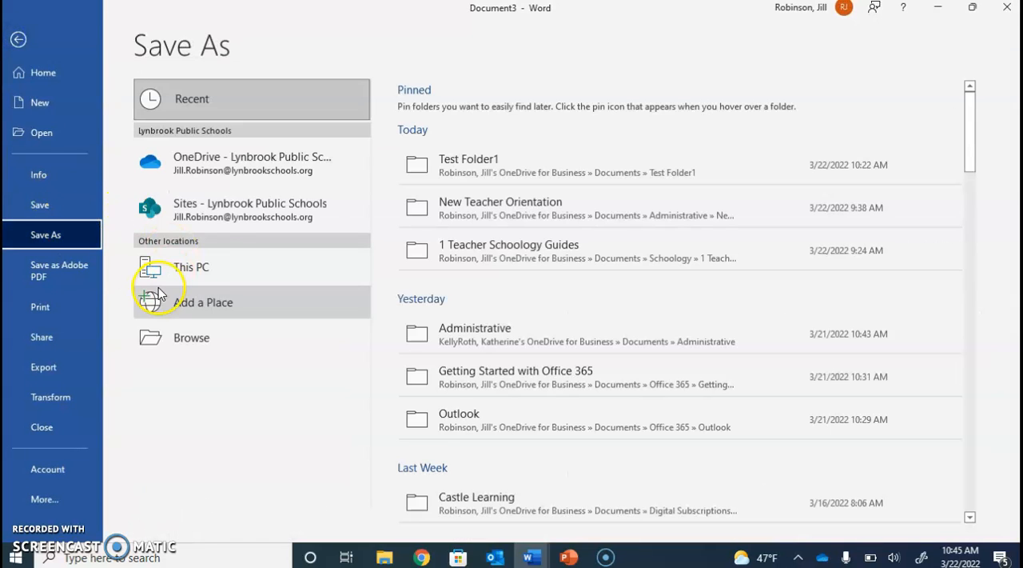
pyautogui.moveTo(253, 160)
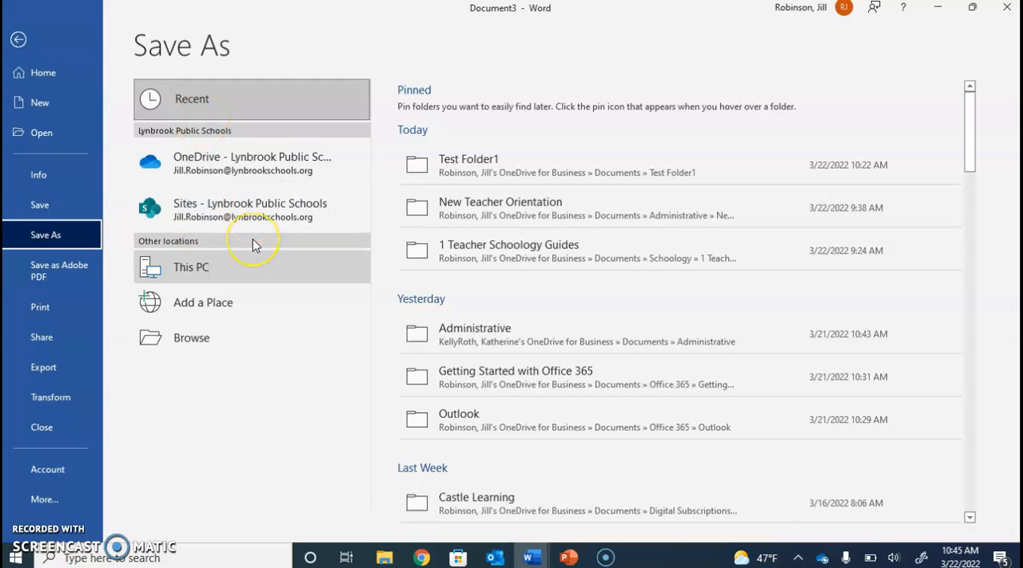
pyautogui.moveTo(163, 349)
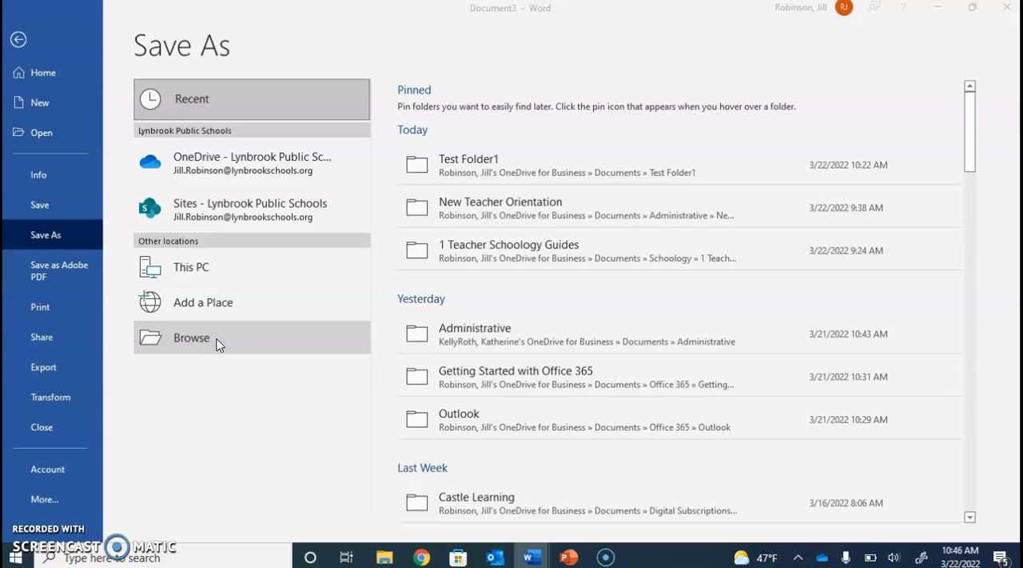
pyautogui.click(192, 336)
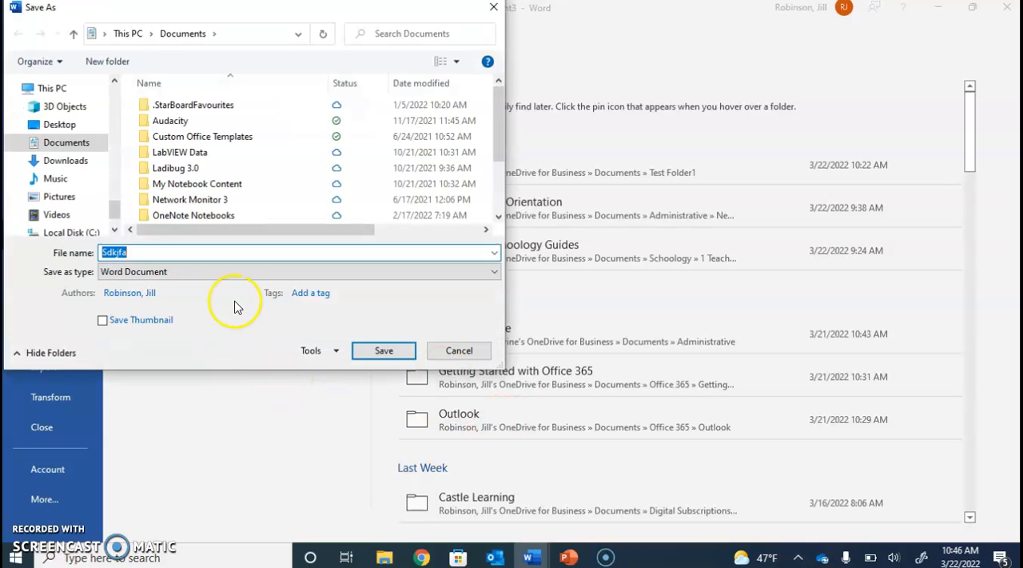
pyautogui.moveTo(136, 205)
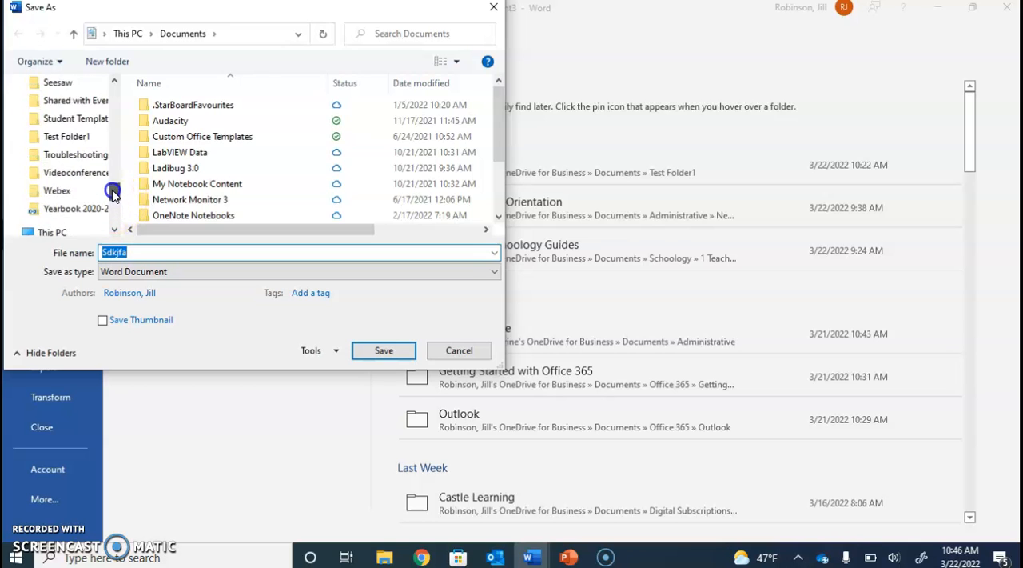
pyautogui.scroll(3)
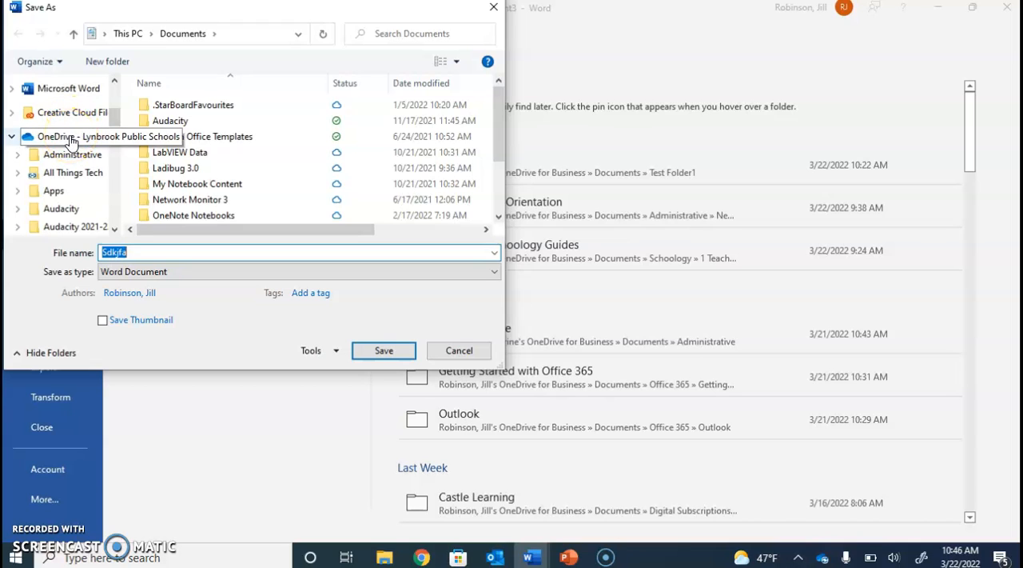
pyautogui.click(76, 142)
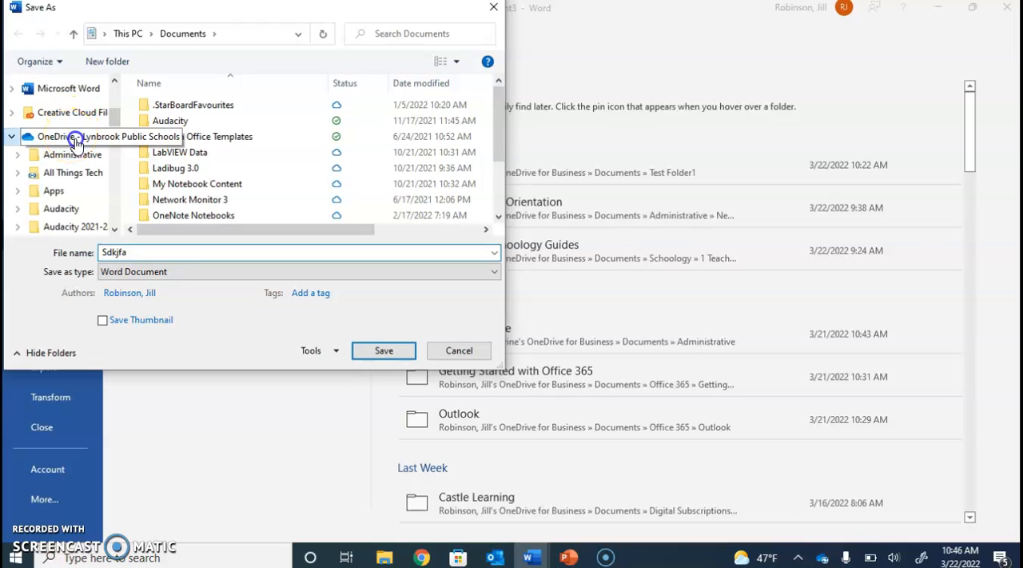
pyautogui.click(56, 136)
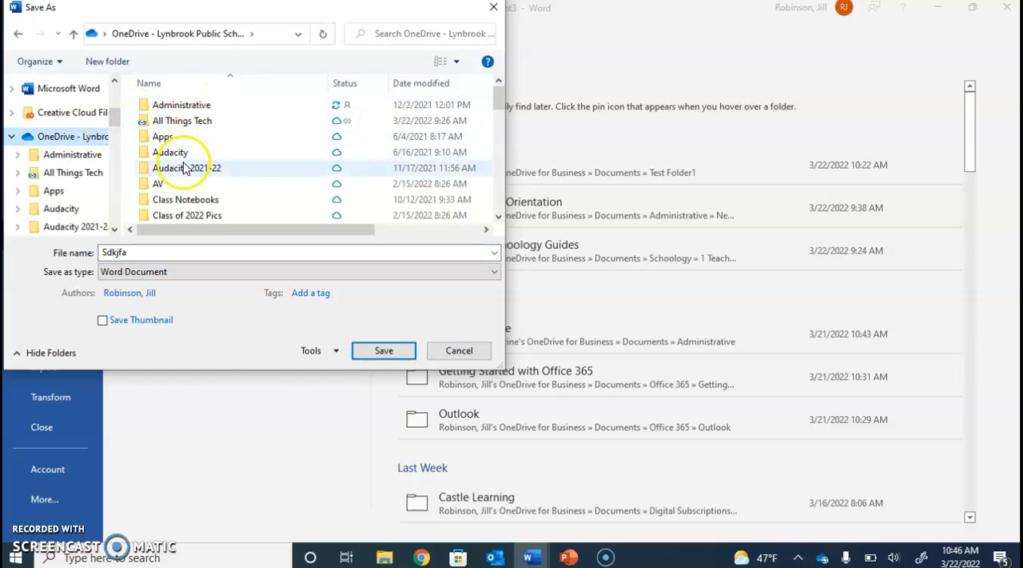
pyautogui.moveTo(168, 211)
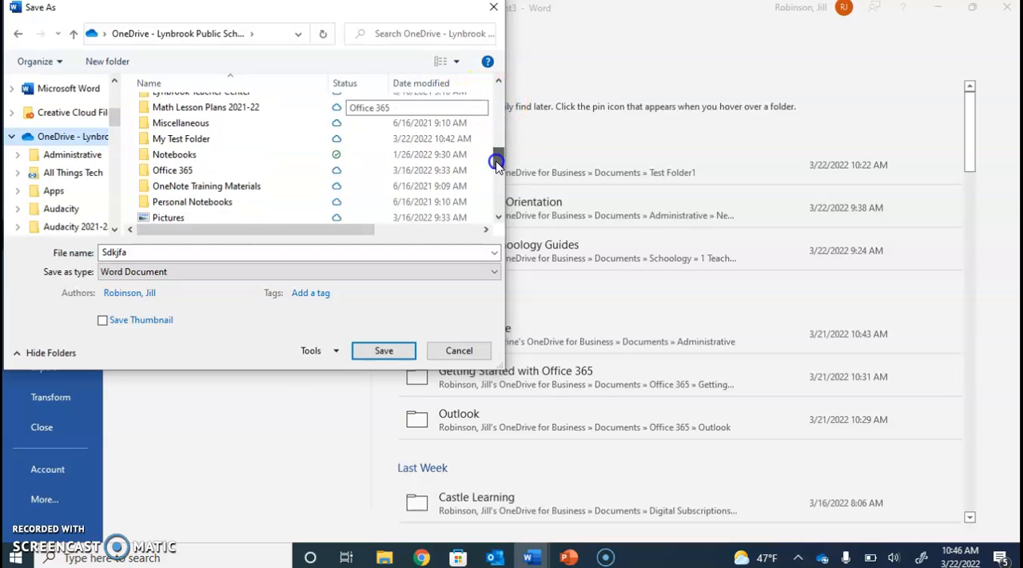
# Go into My Test Folder and name the file mytestdoc2
pyautogui.scroll(3)
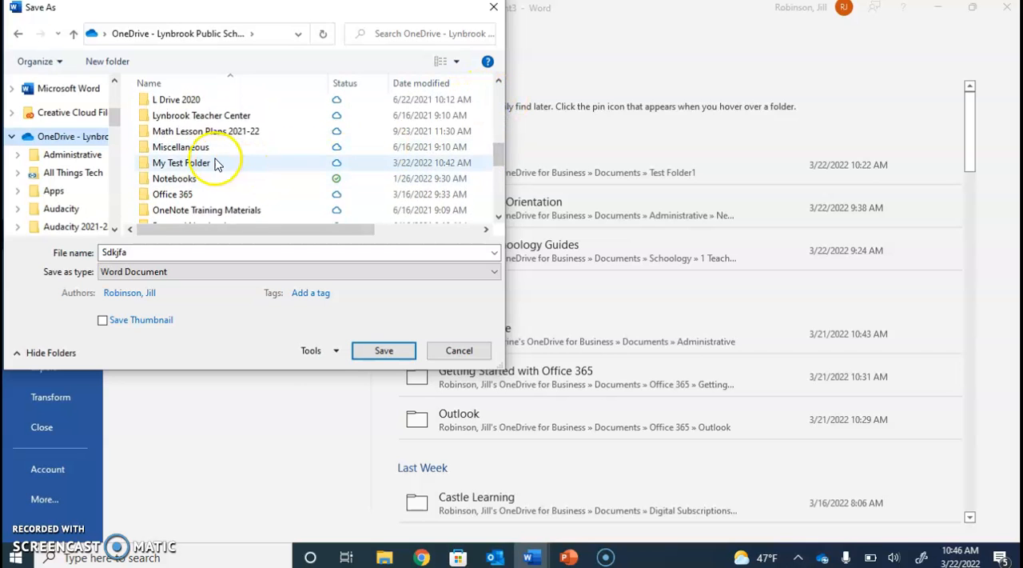
pyautogui.moveTo(188, 167)
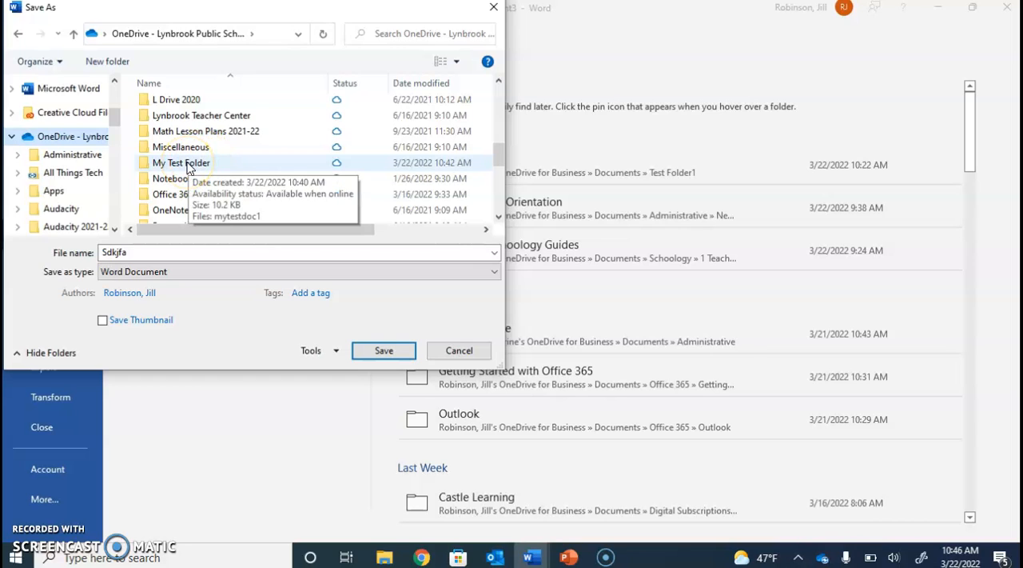
pyautogui.click(180, 163)
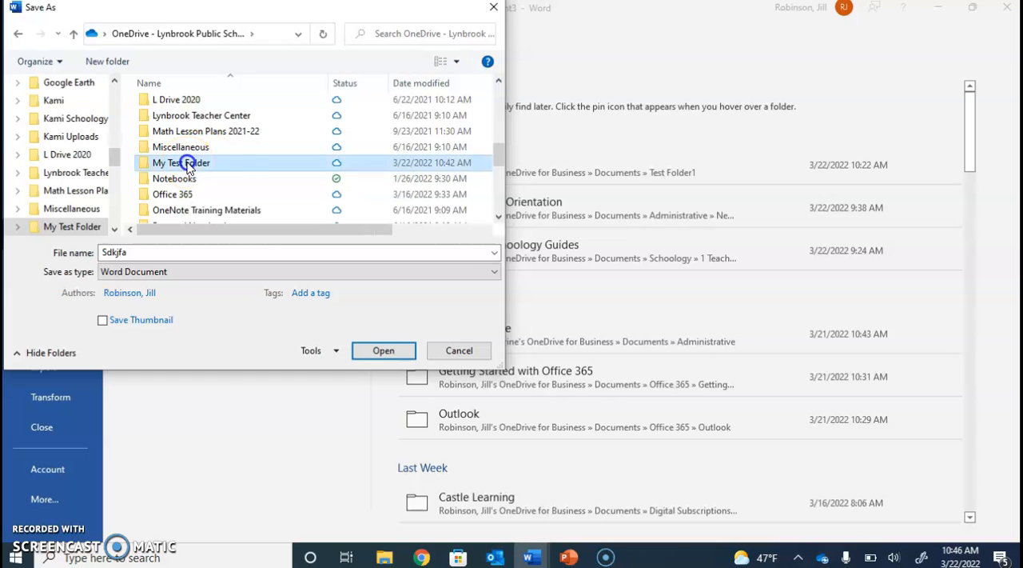
pyautogui.doubleClick(181, 163)
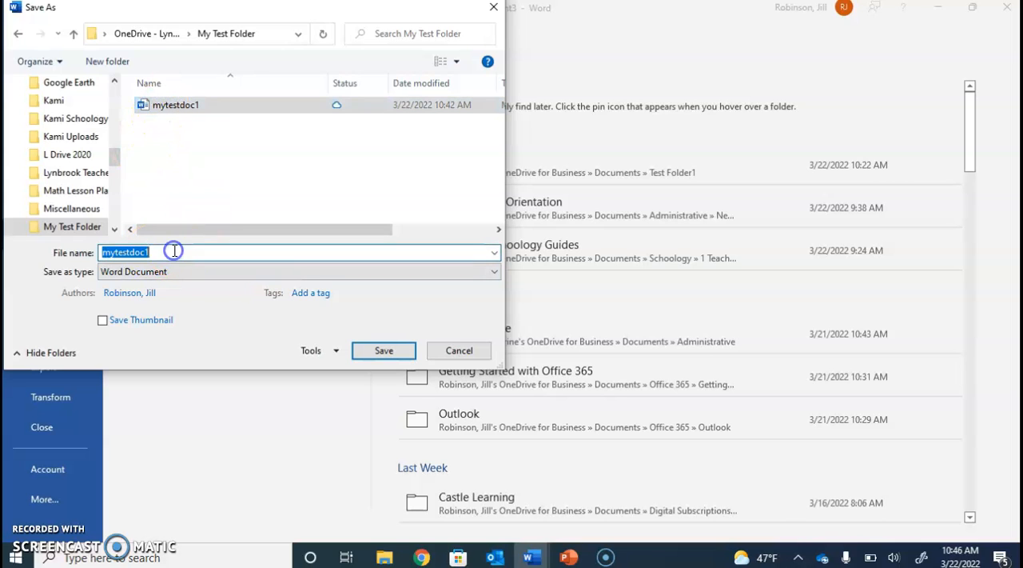
pyautogui.write('mytestdoc2')
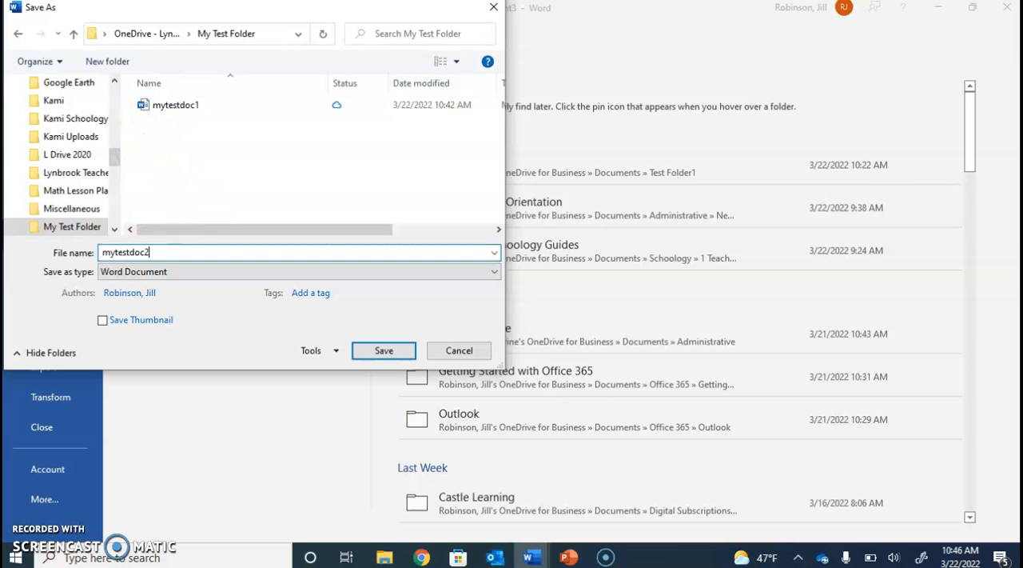
pyautogui.click(384, 350)
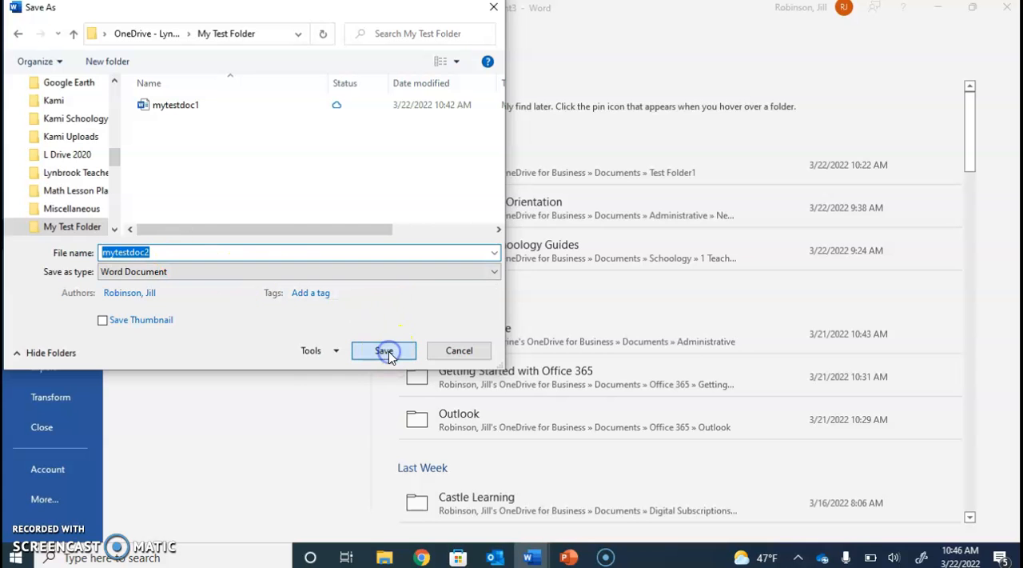
# Save mytestdoc2 to My Test Folder, then add sample text 'hkhkhkjh' that autosaves
pyautogui.click(384, 350)
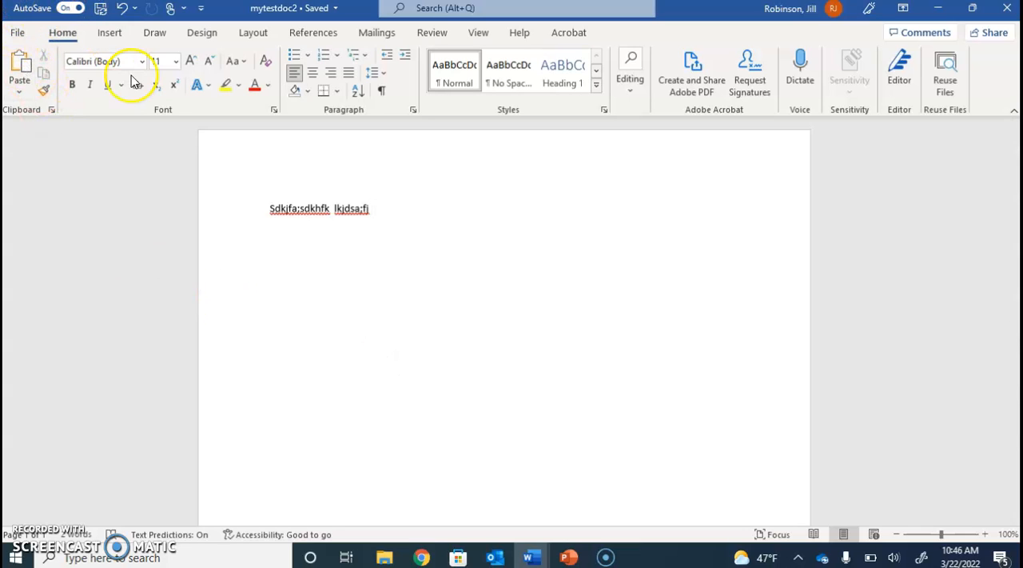
pyautogui.write('h')
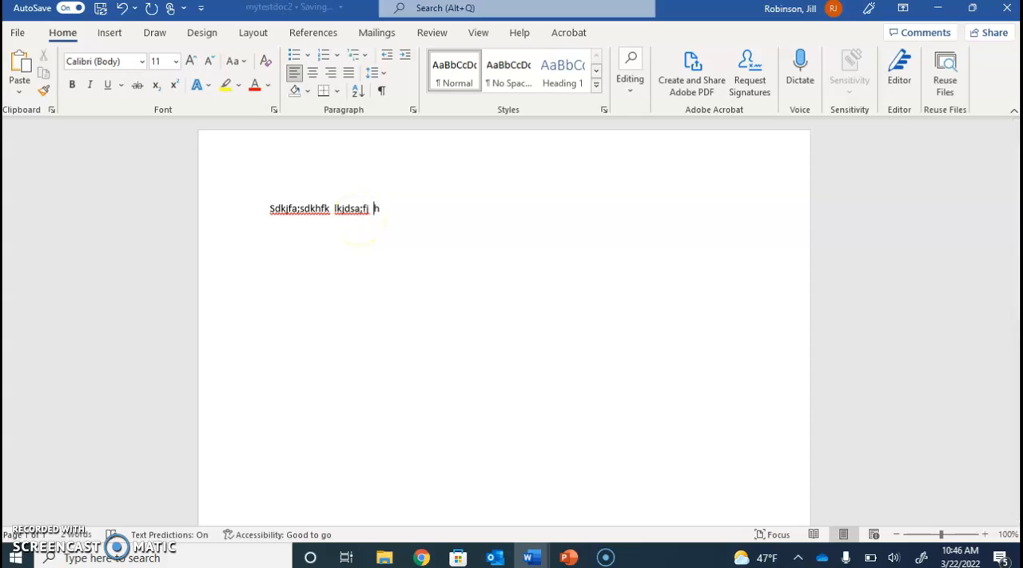
pyautogui.write('hkhkhkjh kjjhkjh')
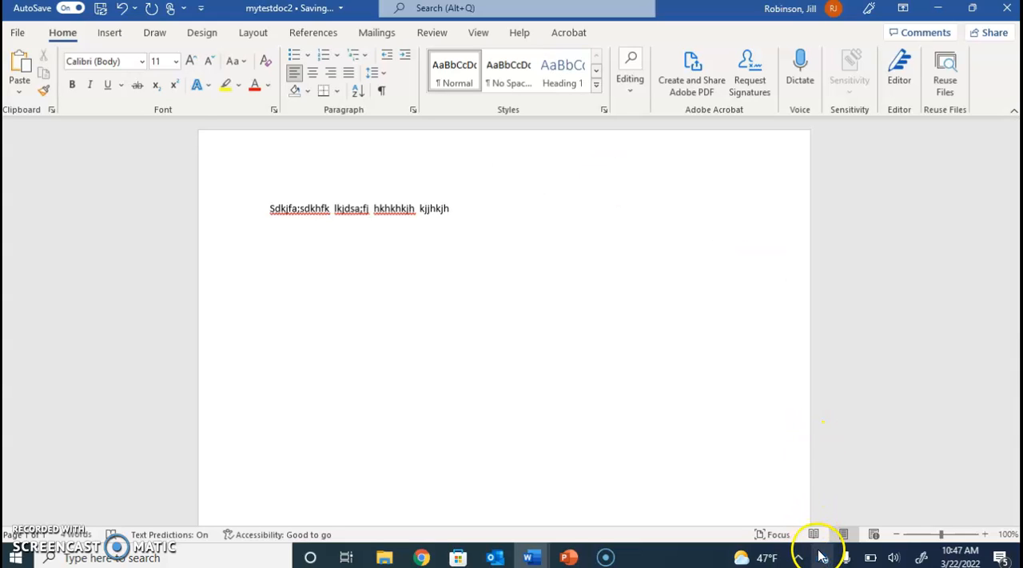
pyautogui.moveTo(825, 556)
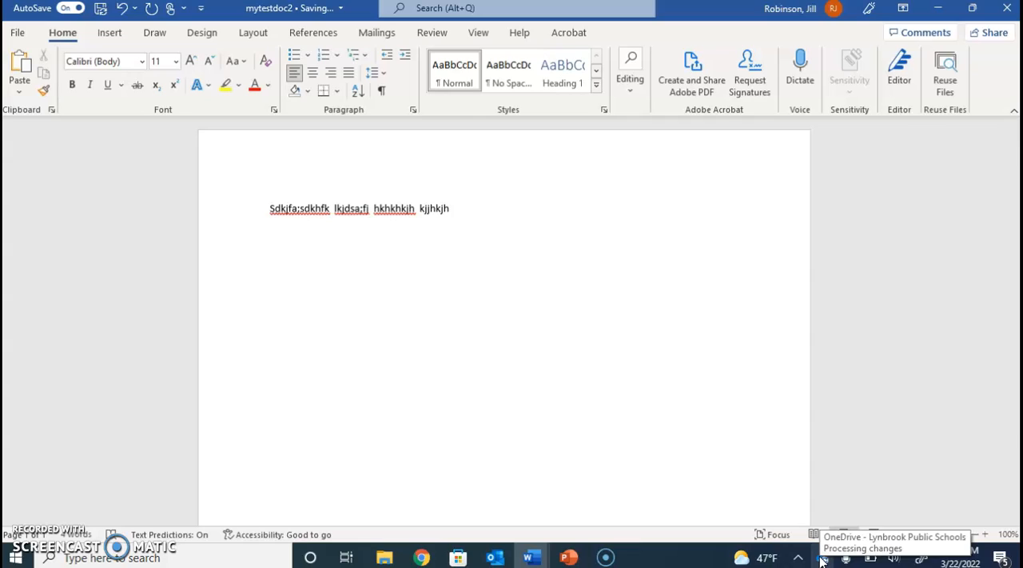